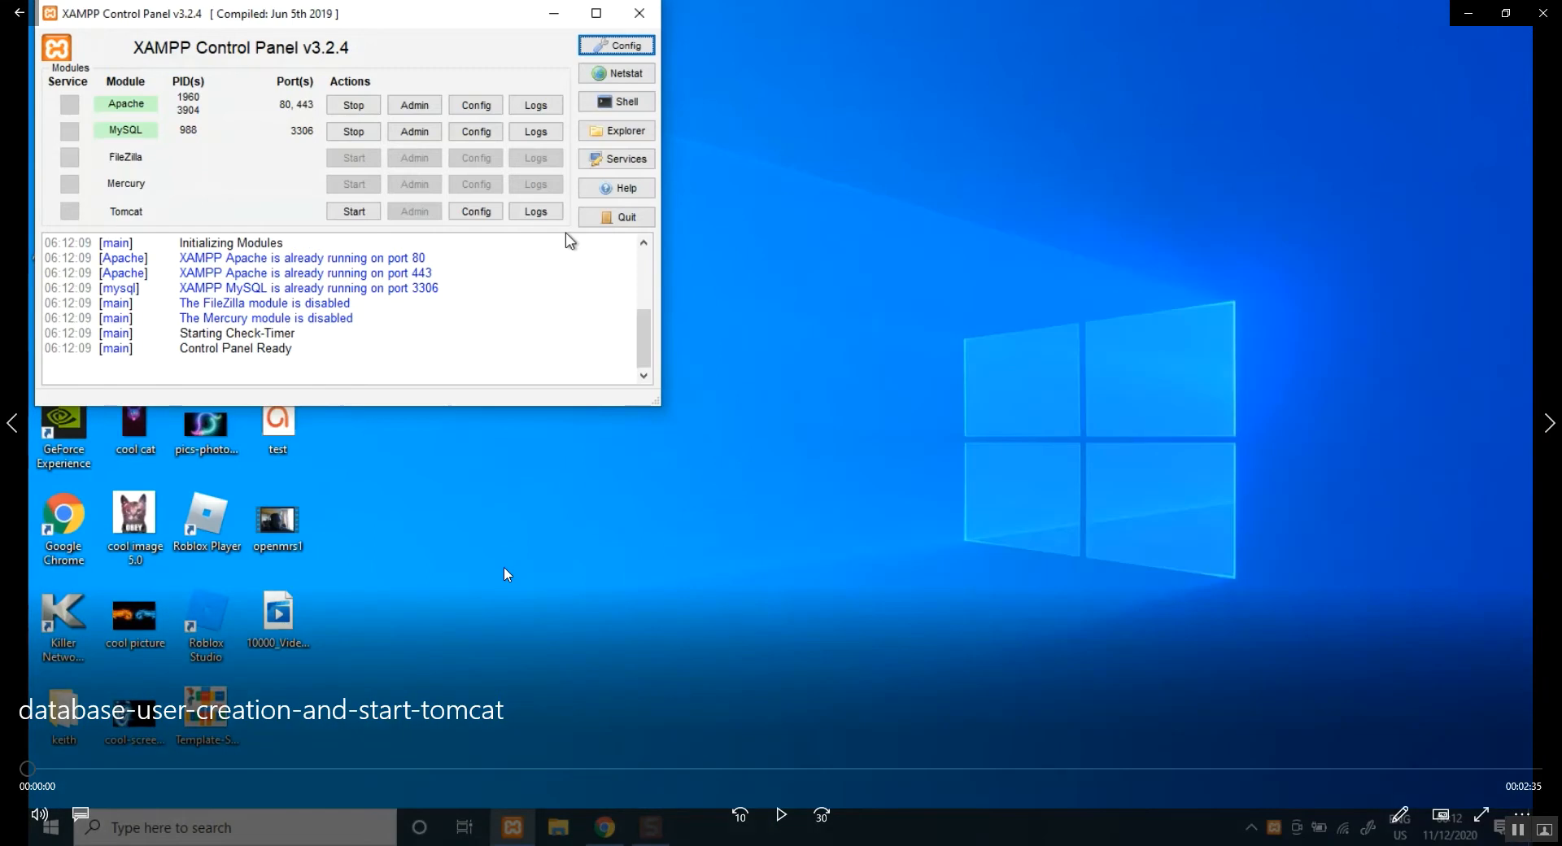
{"action": "mouse_move", "coordinate": [381, 493]}
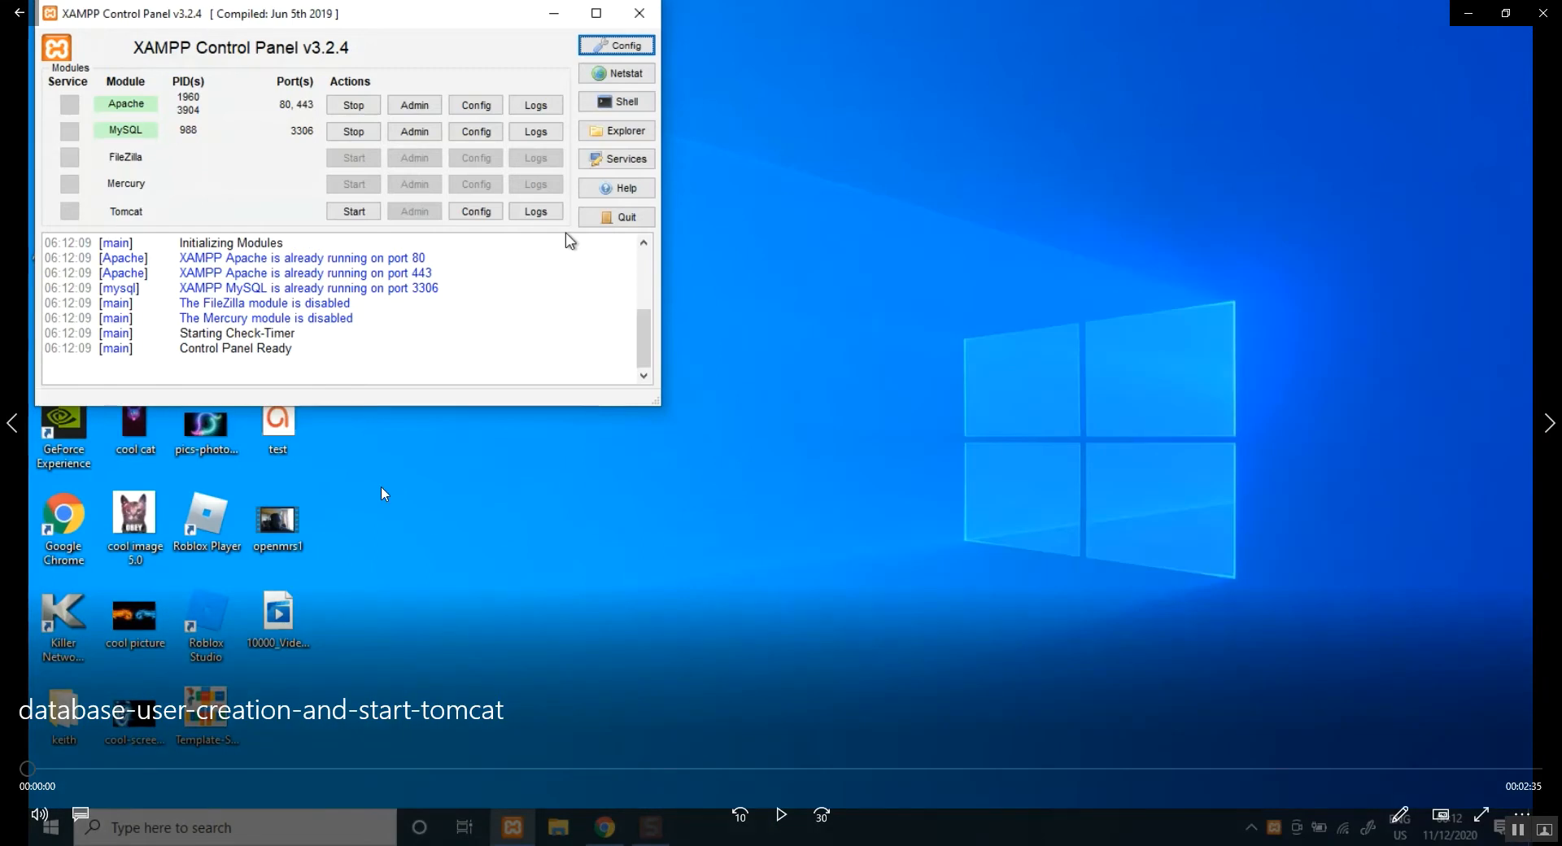
{"action": "mouse_move", "coordinate": [516, 827]}
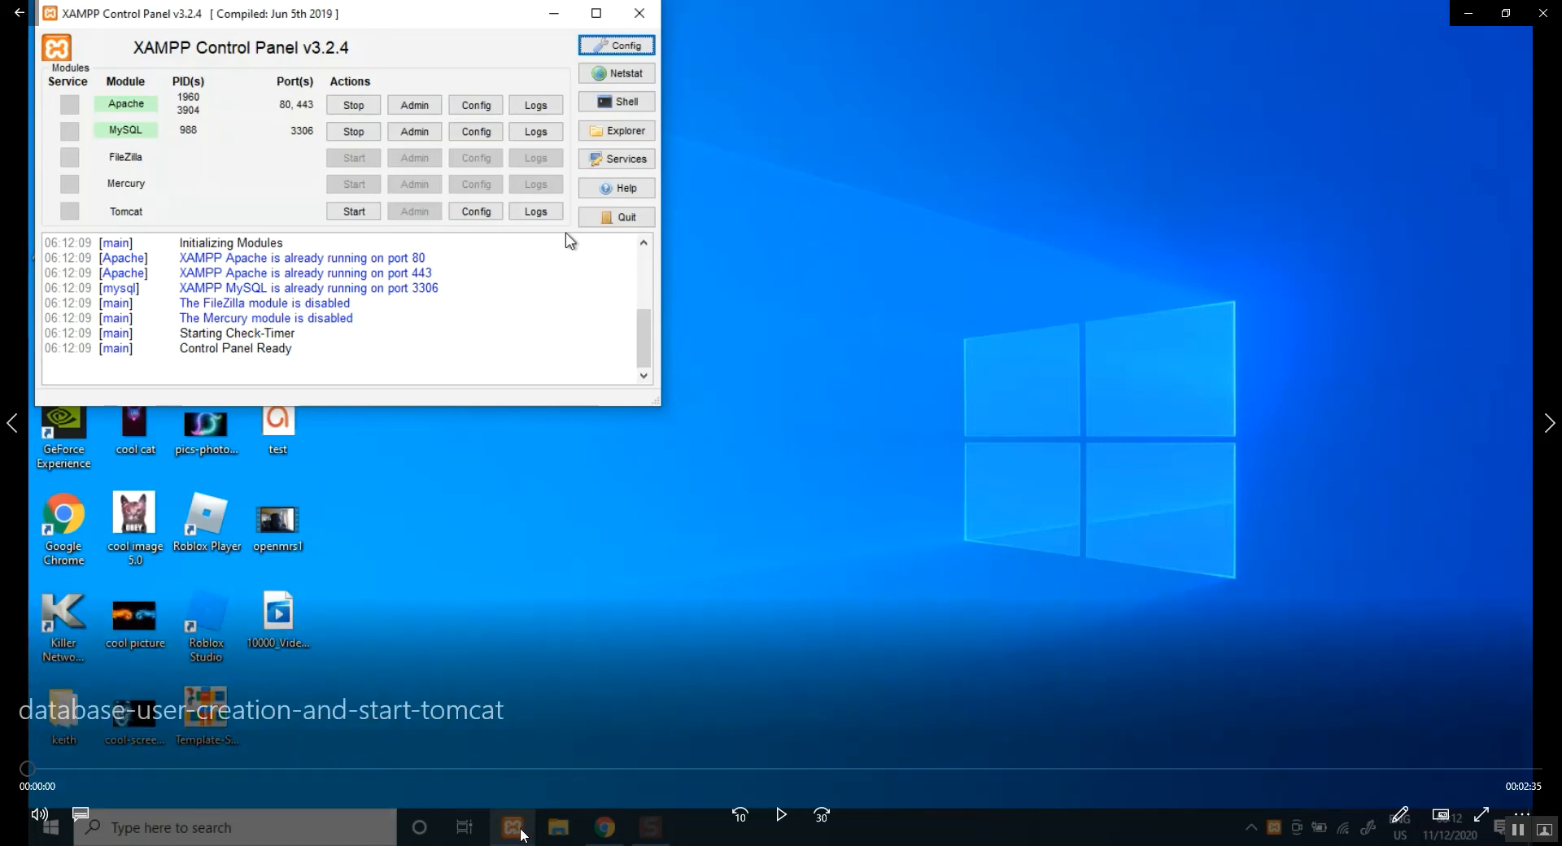
{"action": "mouse_move", "coordinate": [515, 827]}
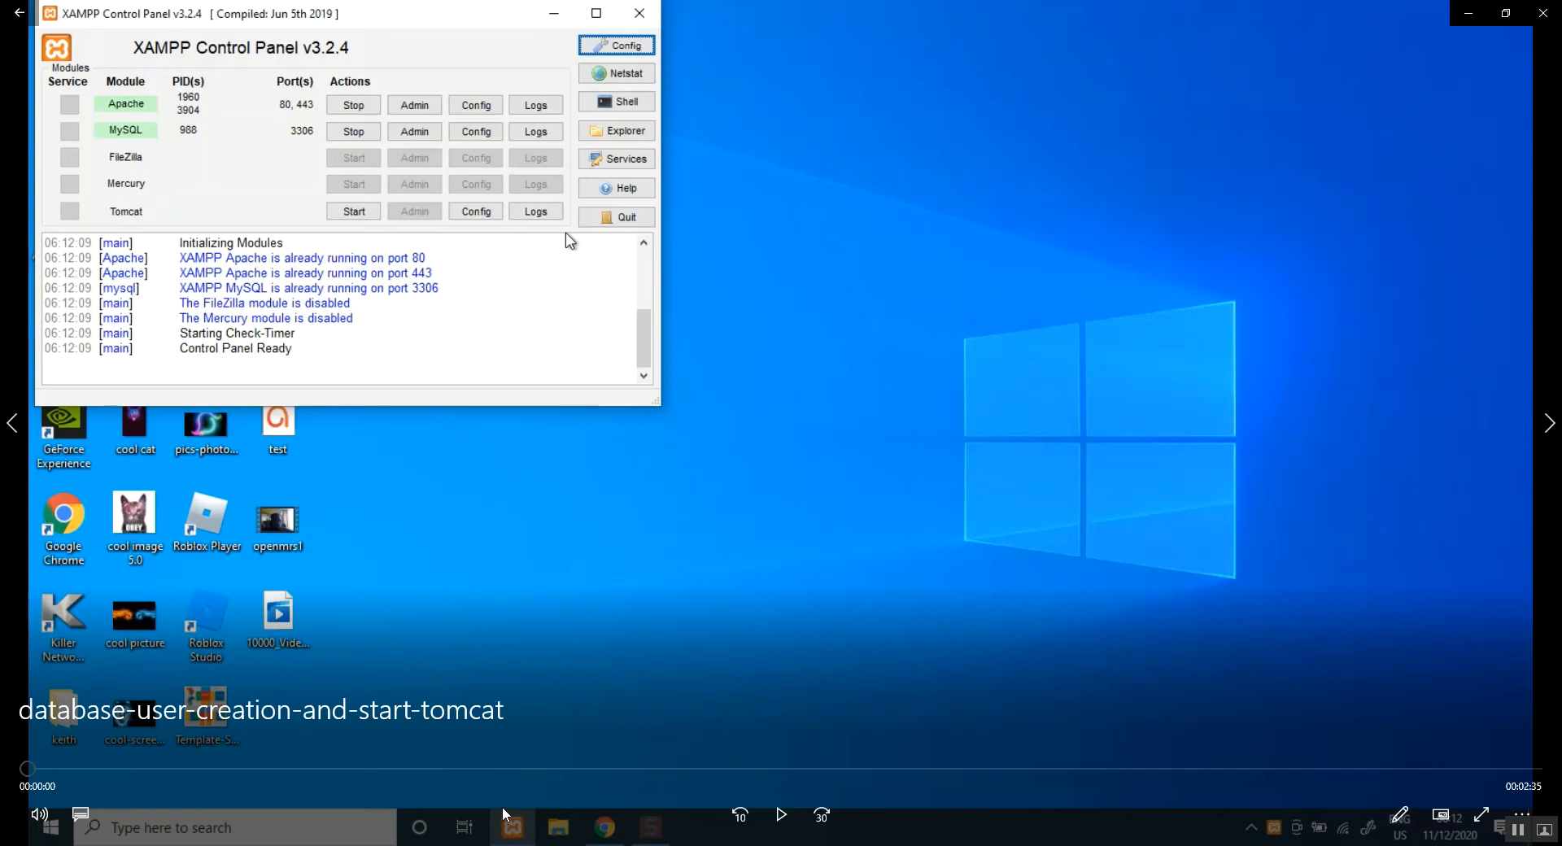
{"action": "mouse_move", "coordinate": [511, 832]}
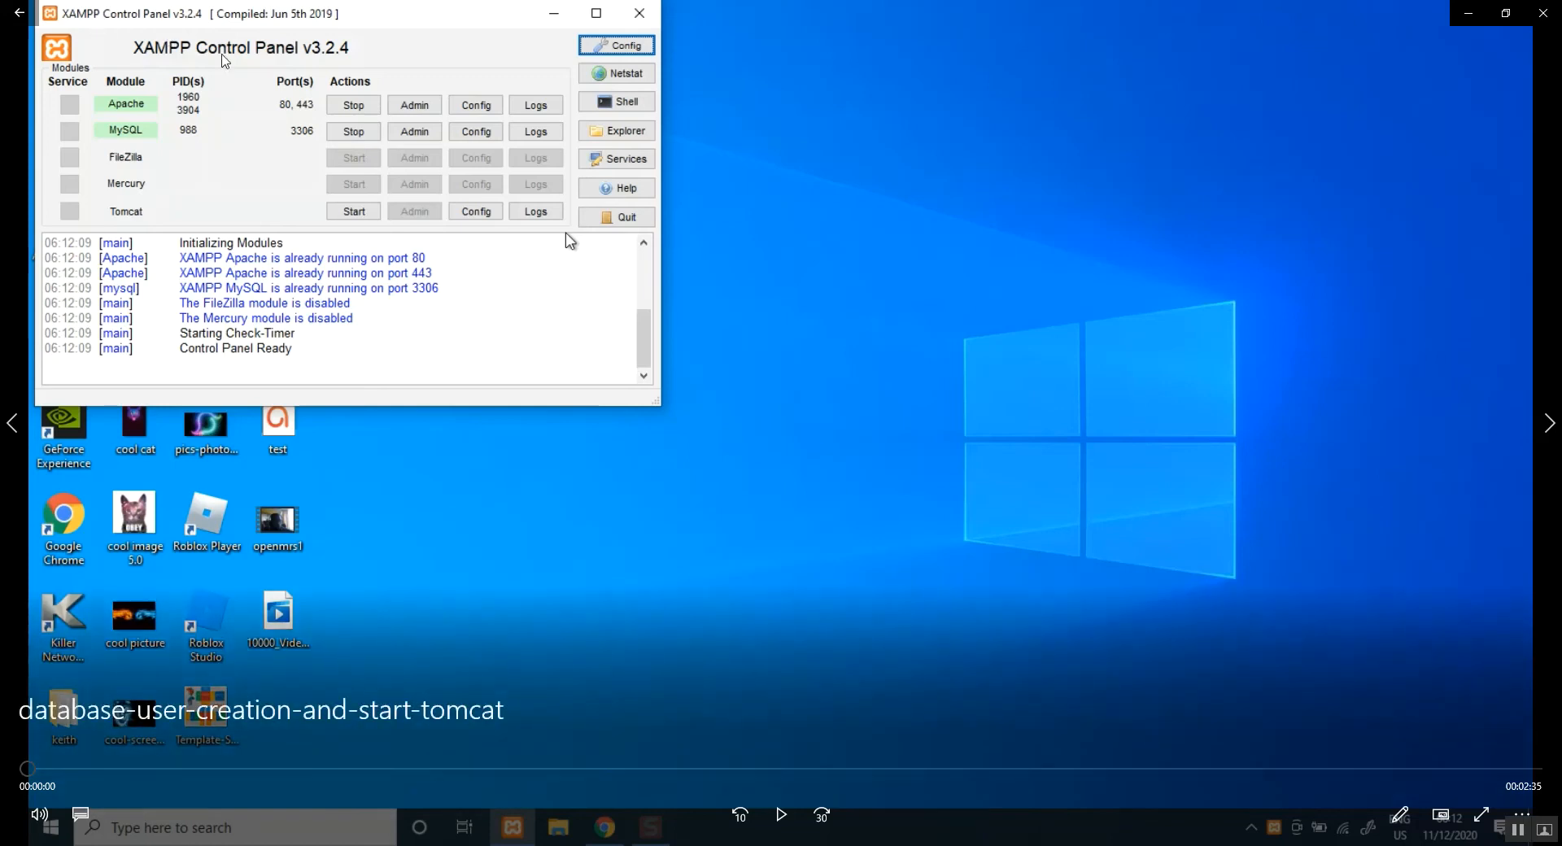
{"action": "mouse_move", "coordinate": [179, 68]}
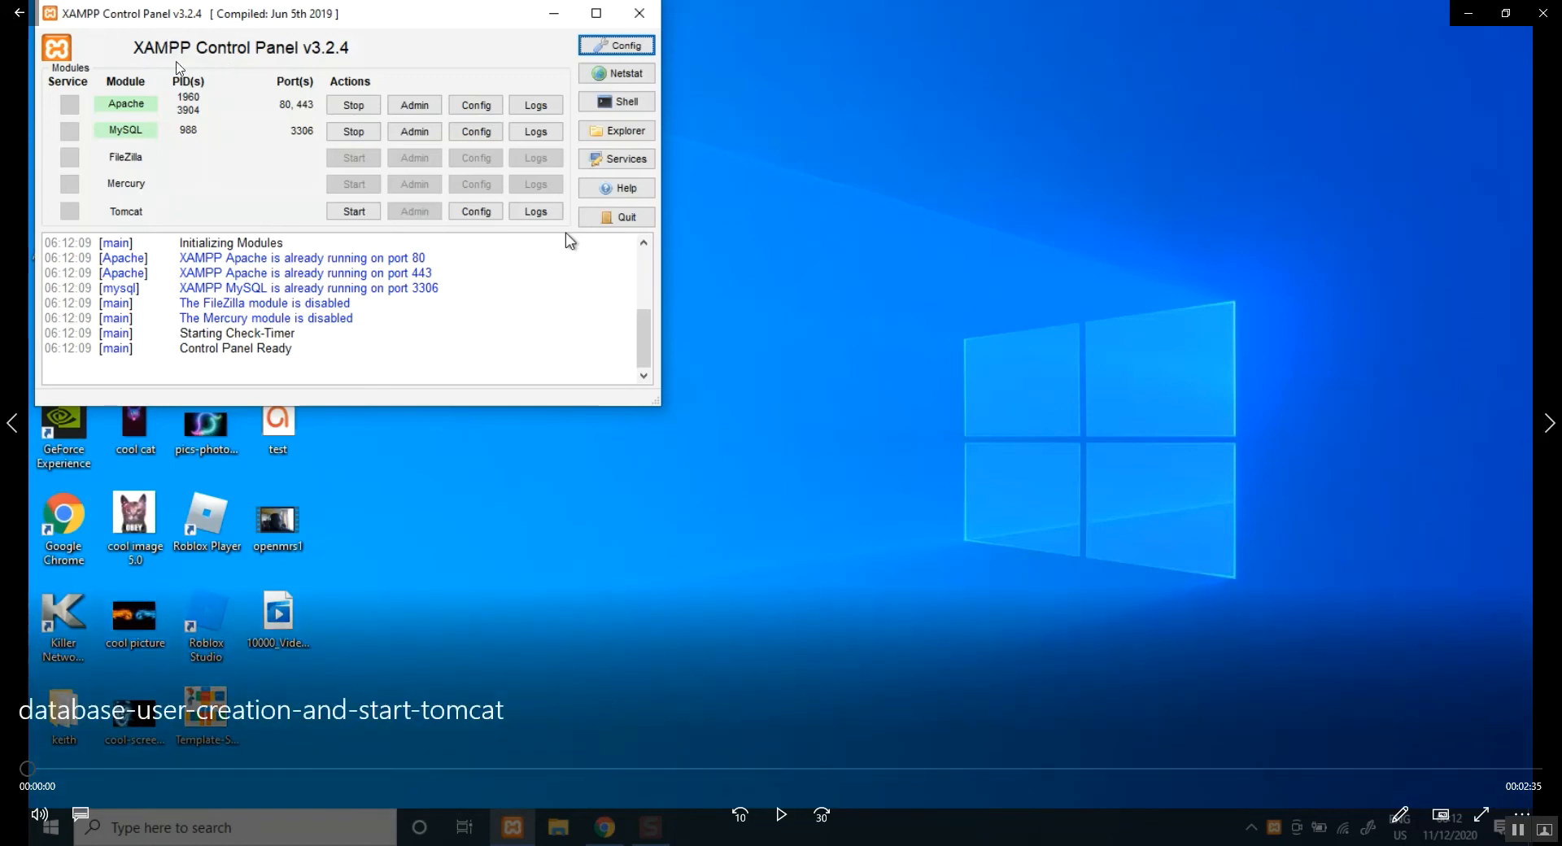
{"action": "mouse_move", "coordinate": [357, 118]}
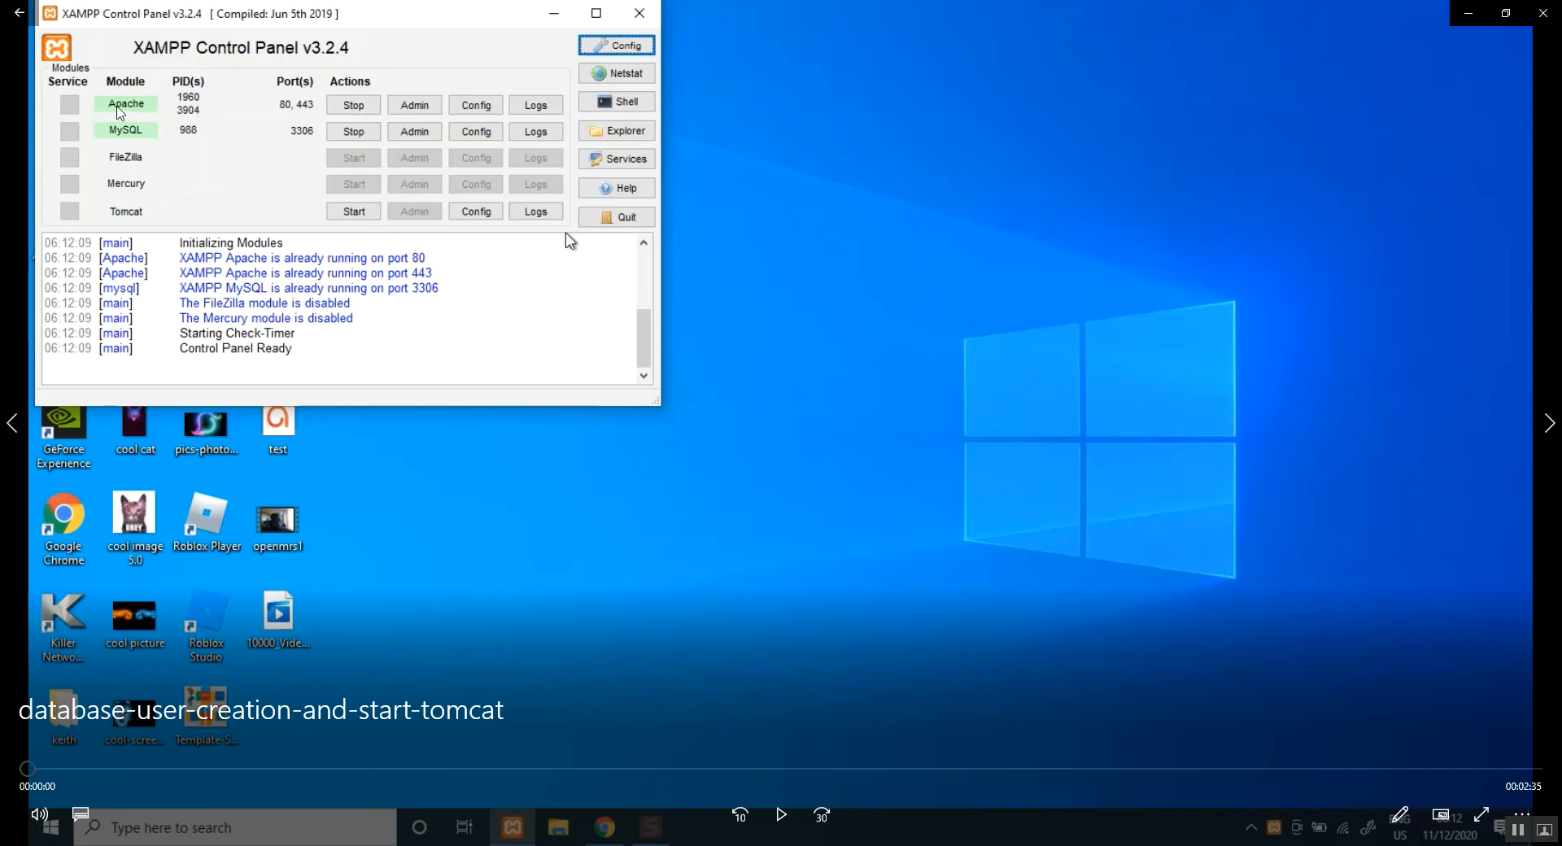
{"action": "mouse_move", "coordinate": [130, 139]}
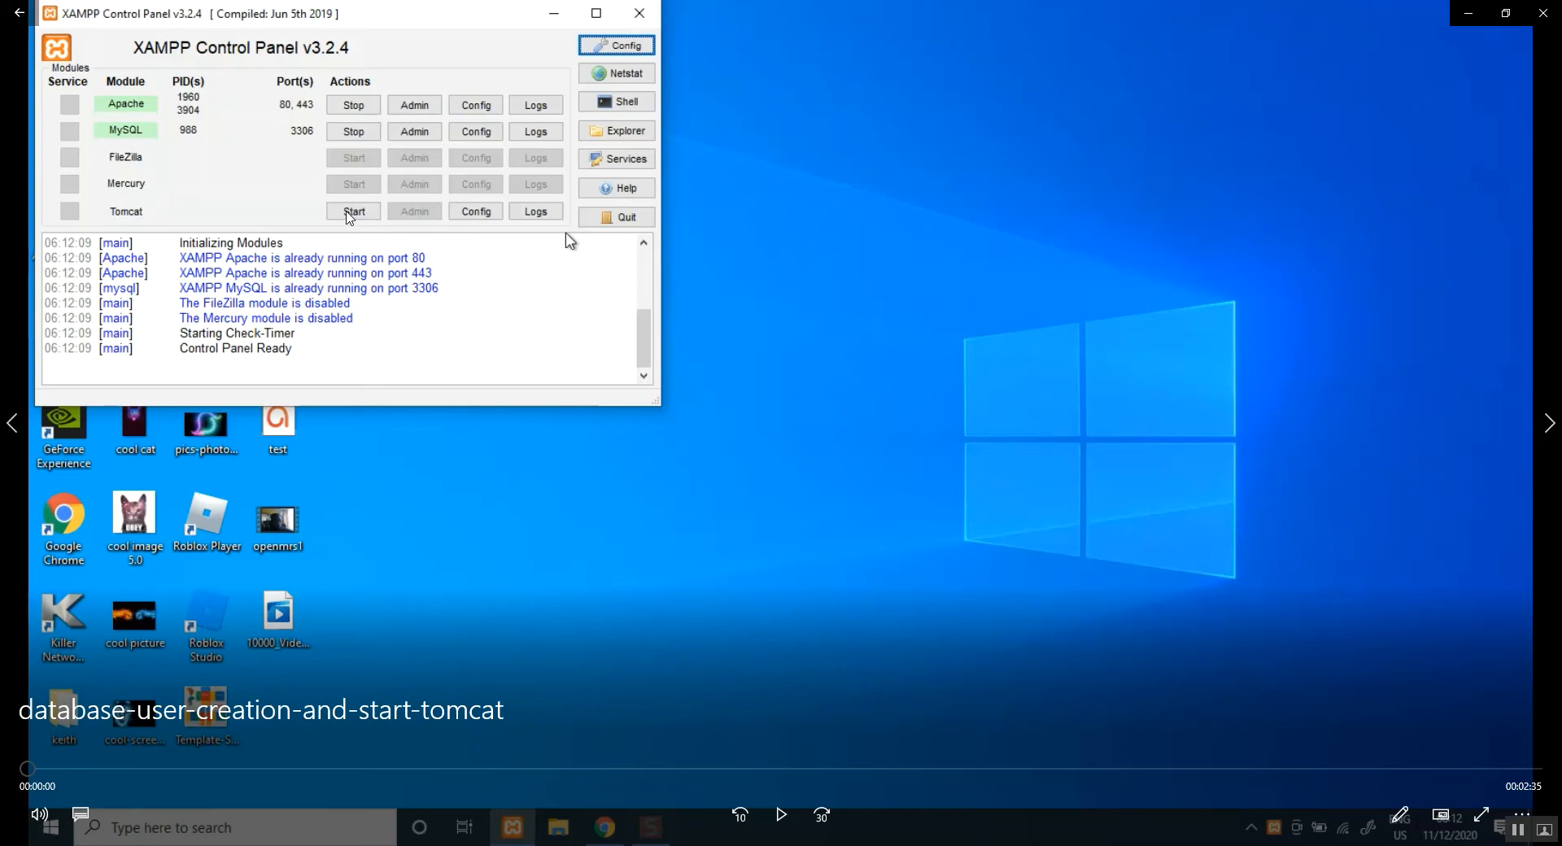
{"action": "mouse_move", "coordinate": [290, 197]}
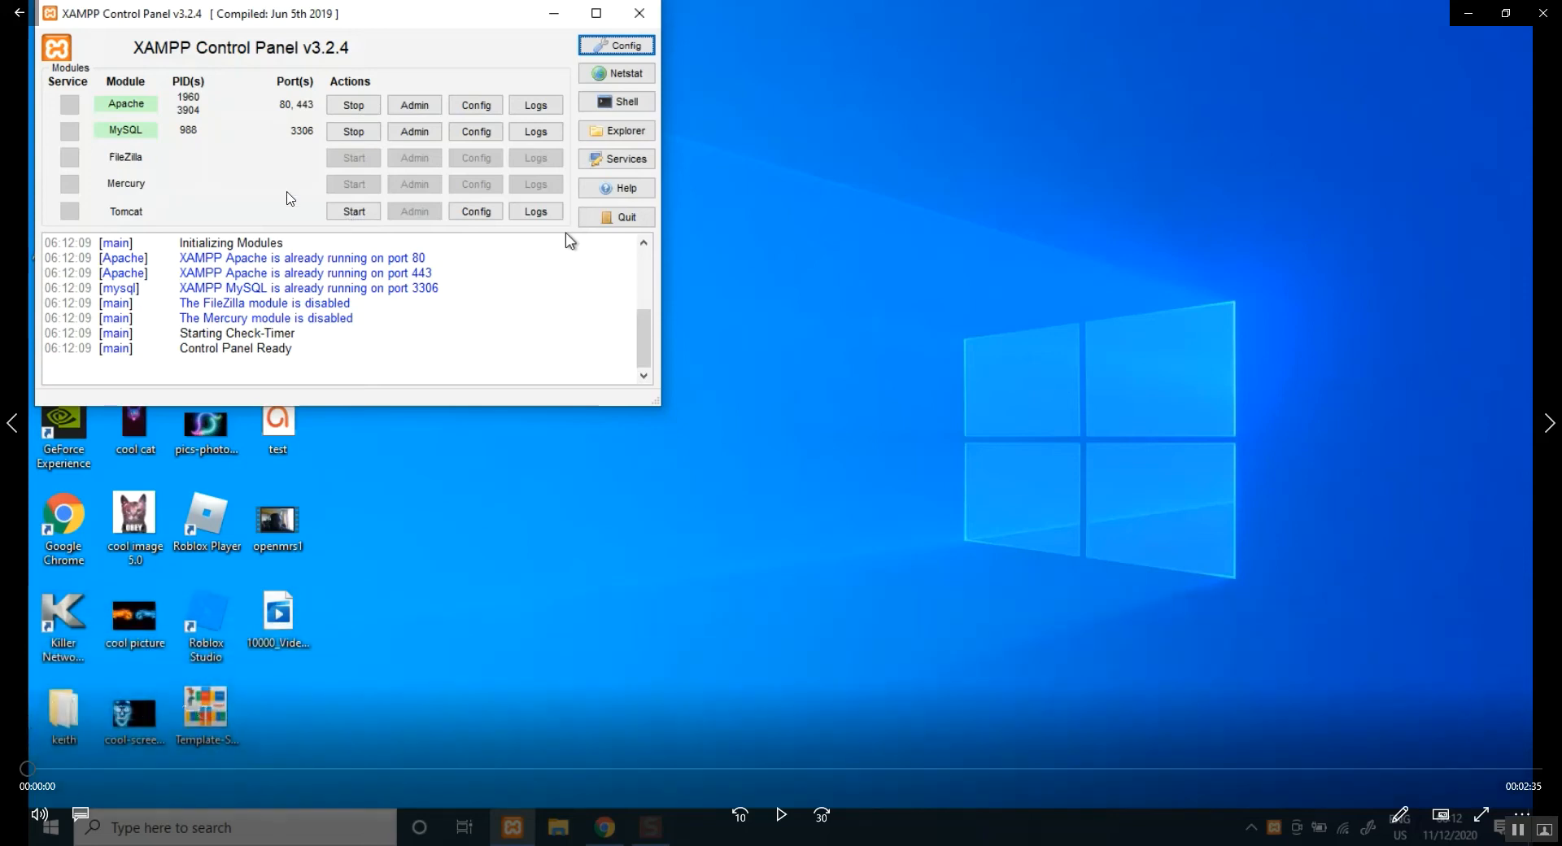
{"action": "mouse_move", "coordinate": [317, 174]}
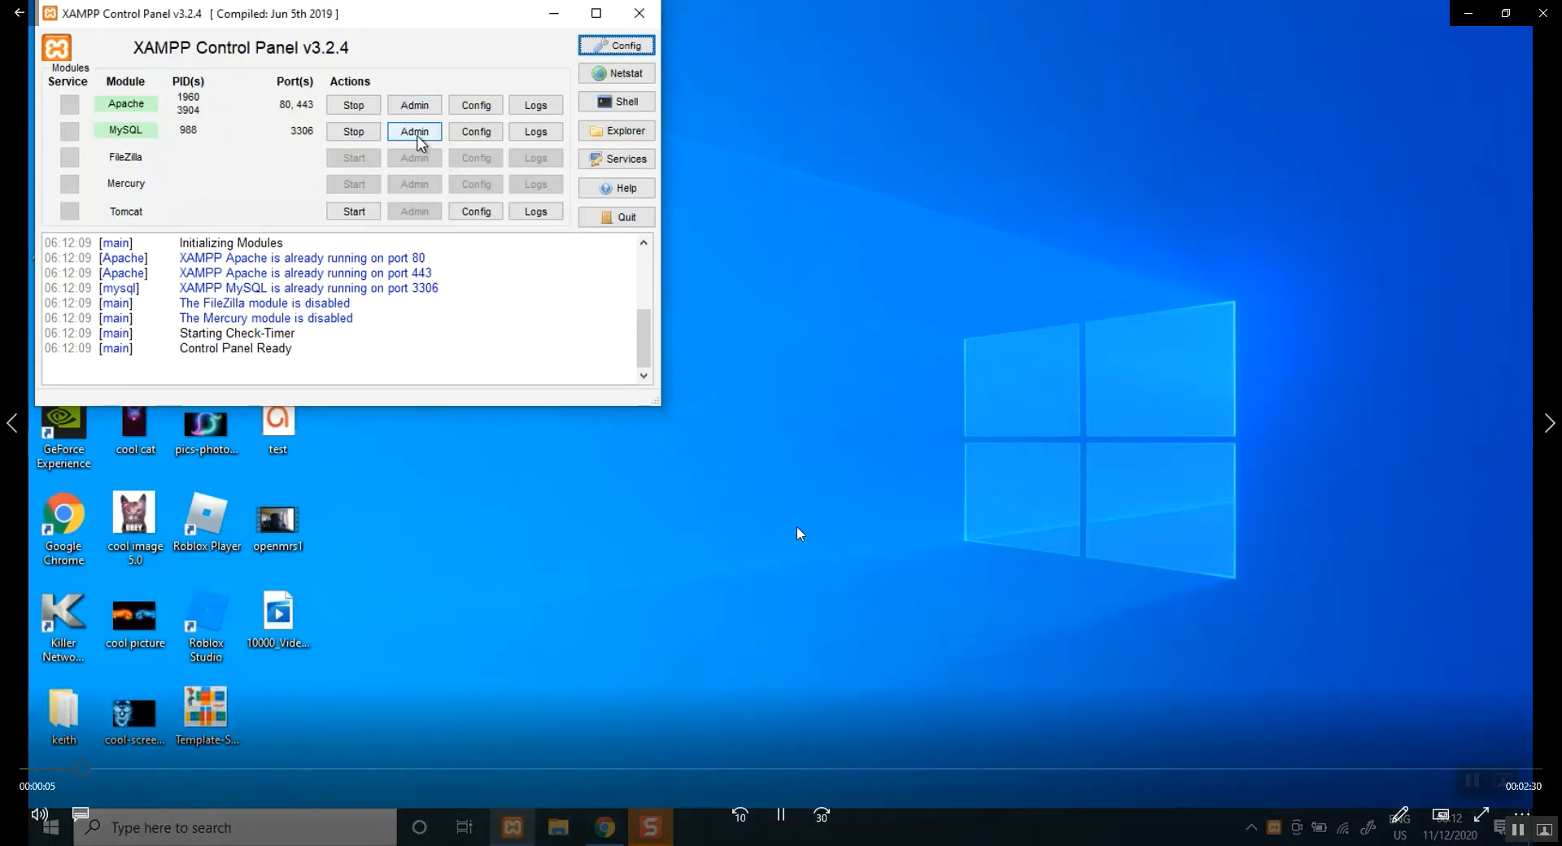
From XAMPP's MySQL Admin link, reach the phpMyAdmin user accounts overview listing root and pma
{"action": "left_click", "coordinate": [413, 130]}
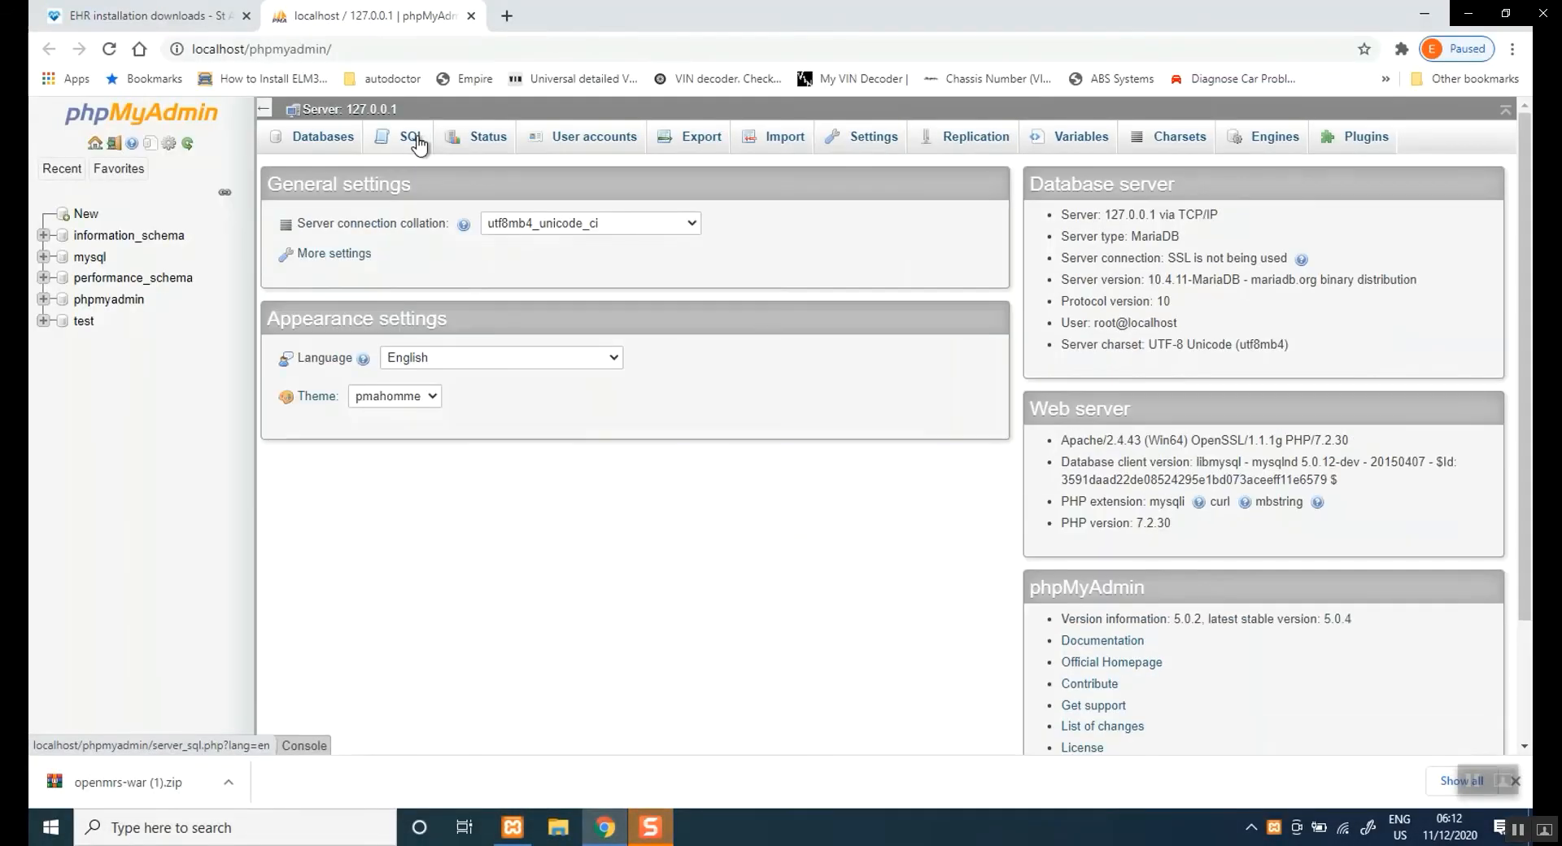
{"action": "mouse_move", "coordinate": [433, 166]}
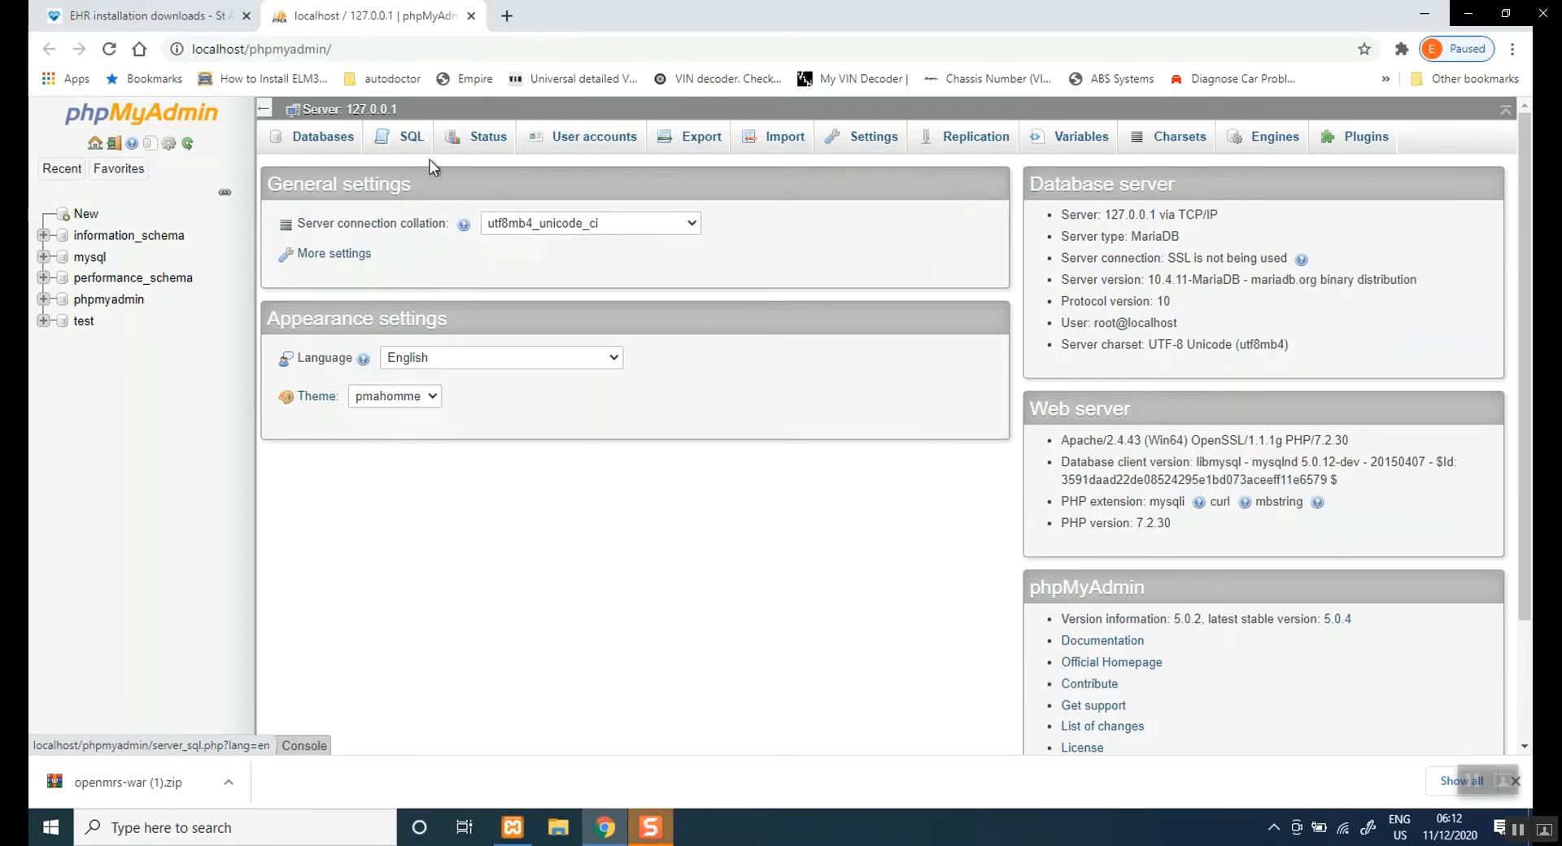
{"action": "mouse_move", "coordinate": [597, 124]}
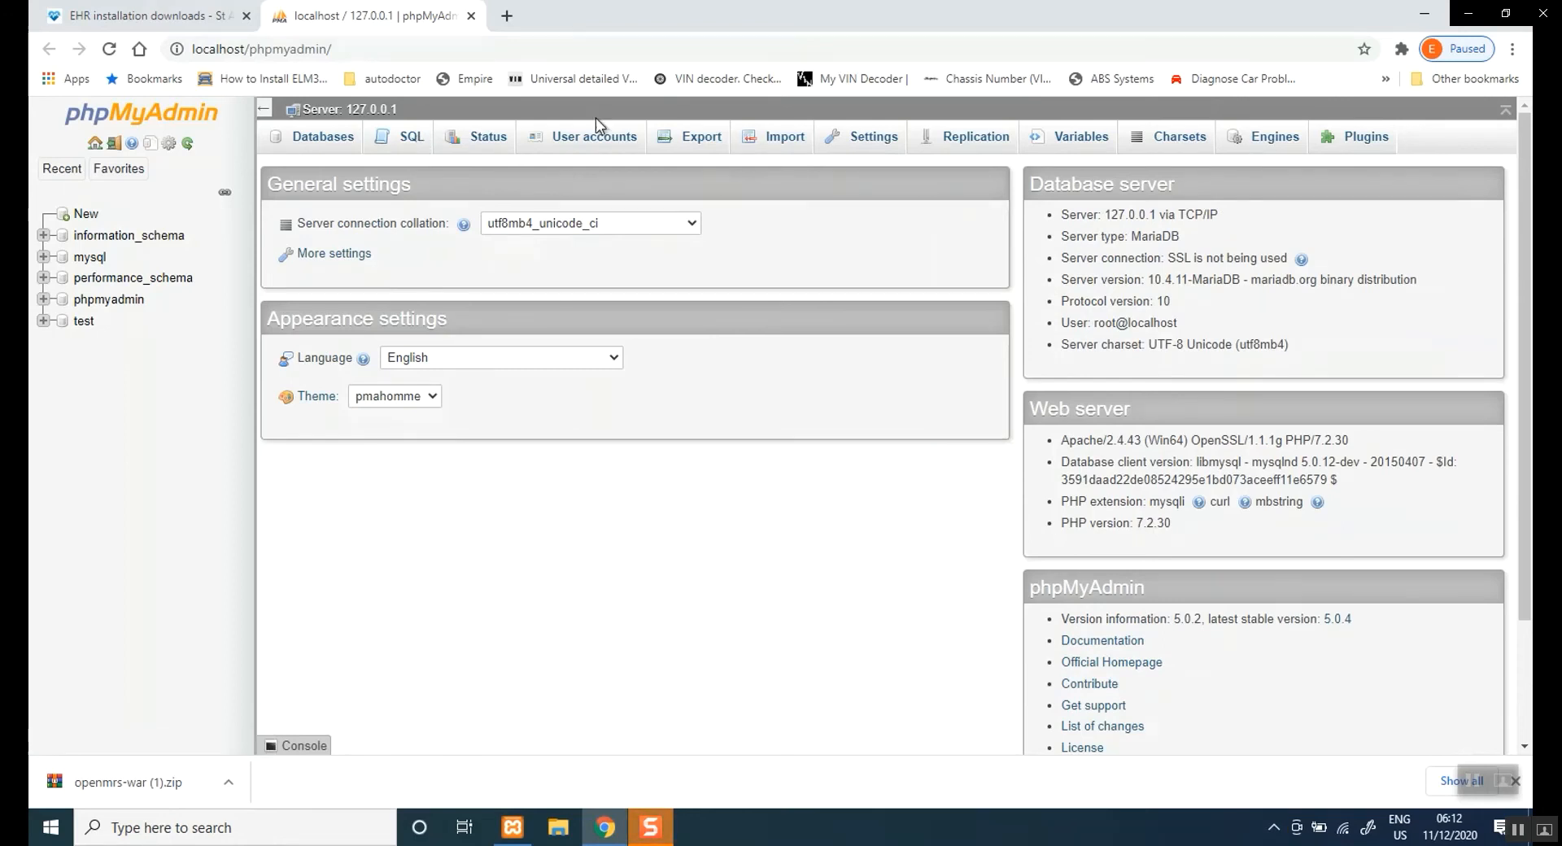
{"action": "left_click", "coordinate": [592, 136]}
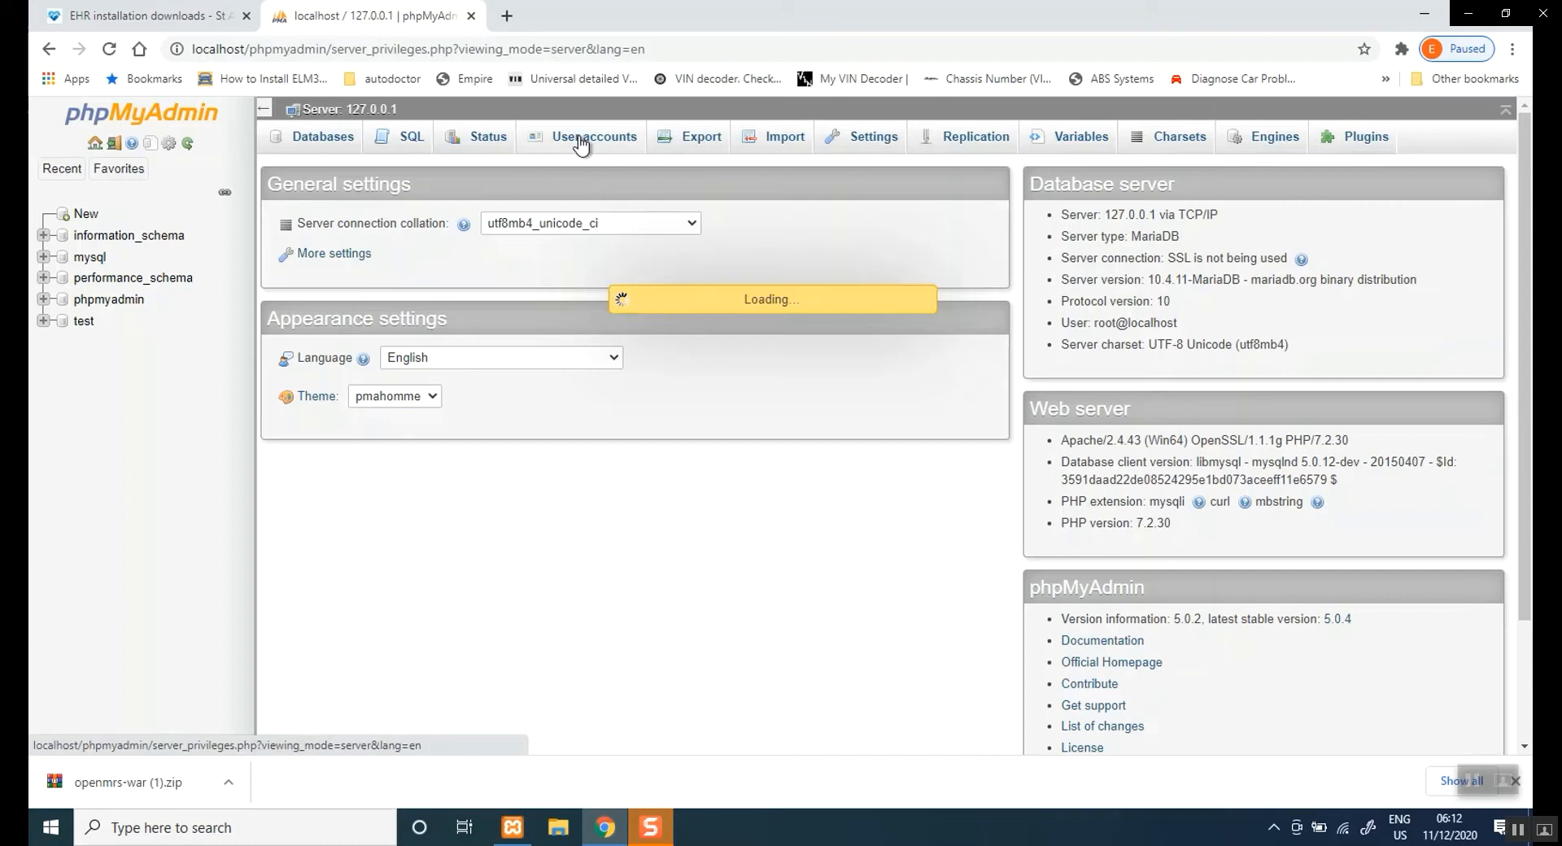
{"action": "left_click", "coordinate": [593, 136]}
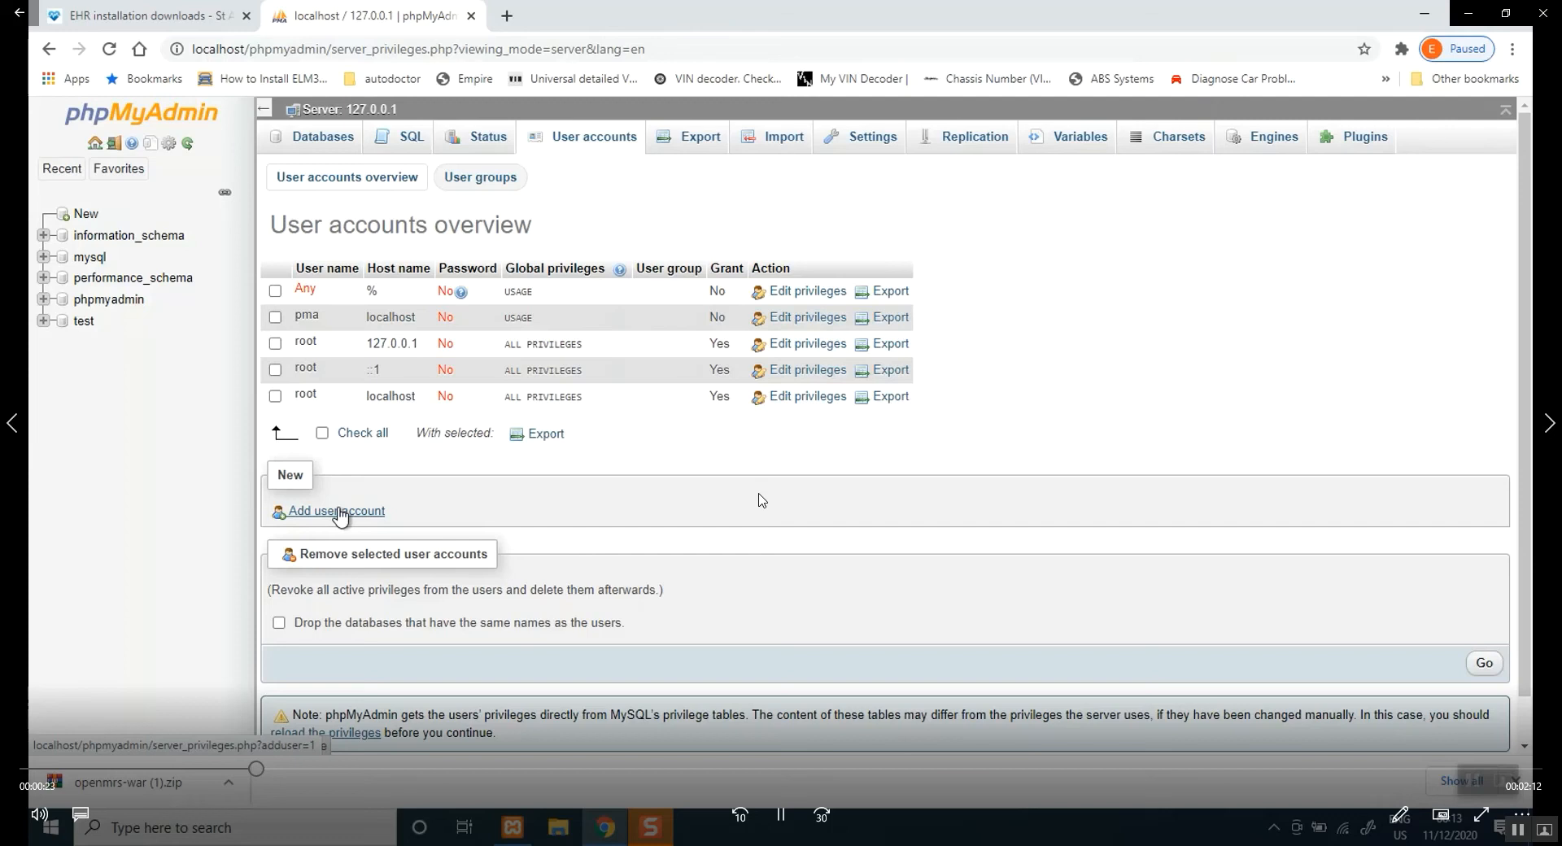
Begin a new account with user name 'tester', any host, and the password entered twice
{"action": "left_click", "coordinate": [335, 511]}
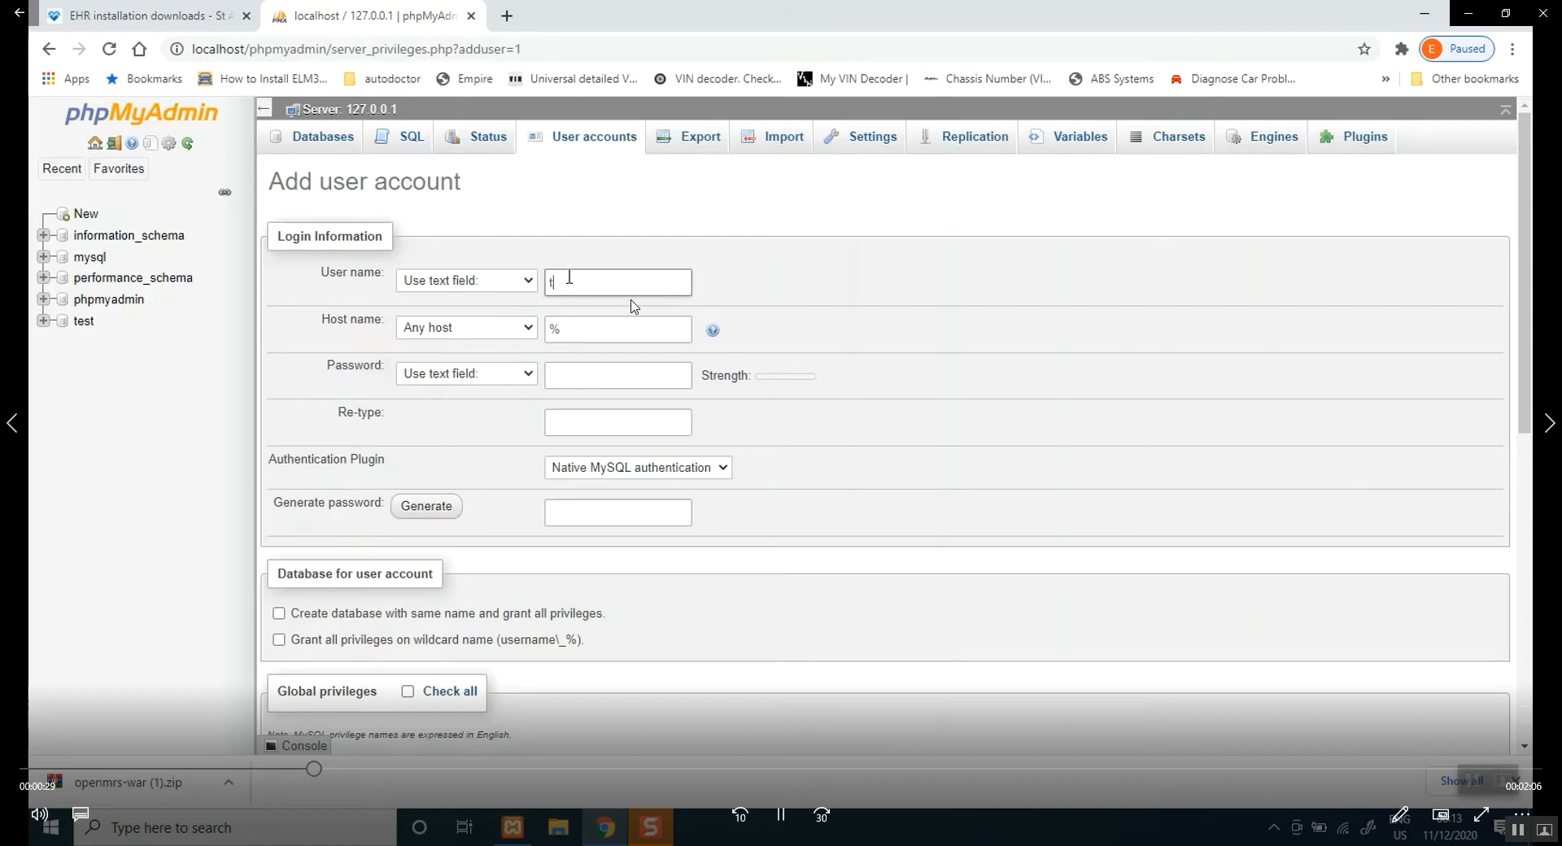
{"action": "type", "text": "ester"}
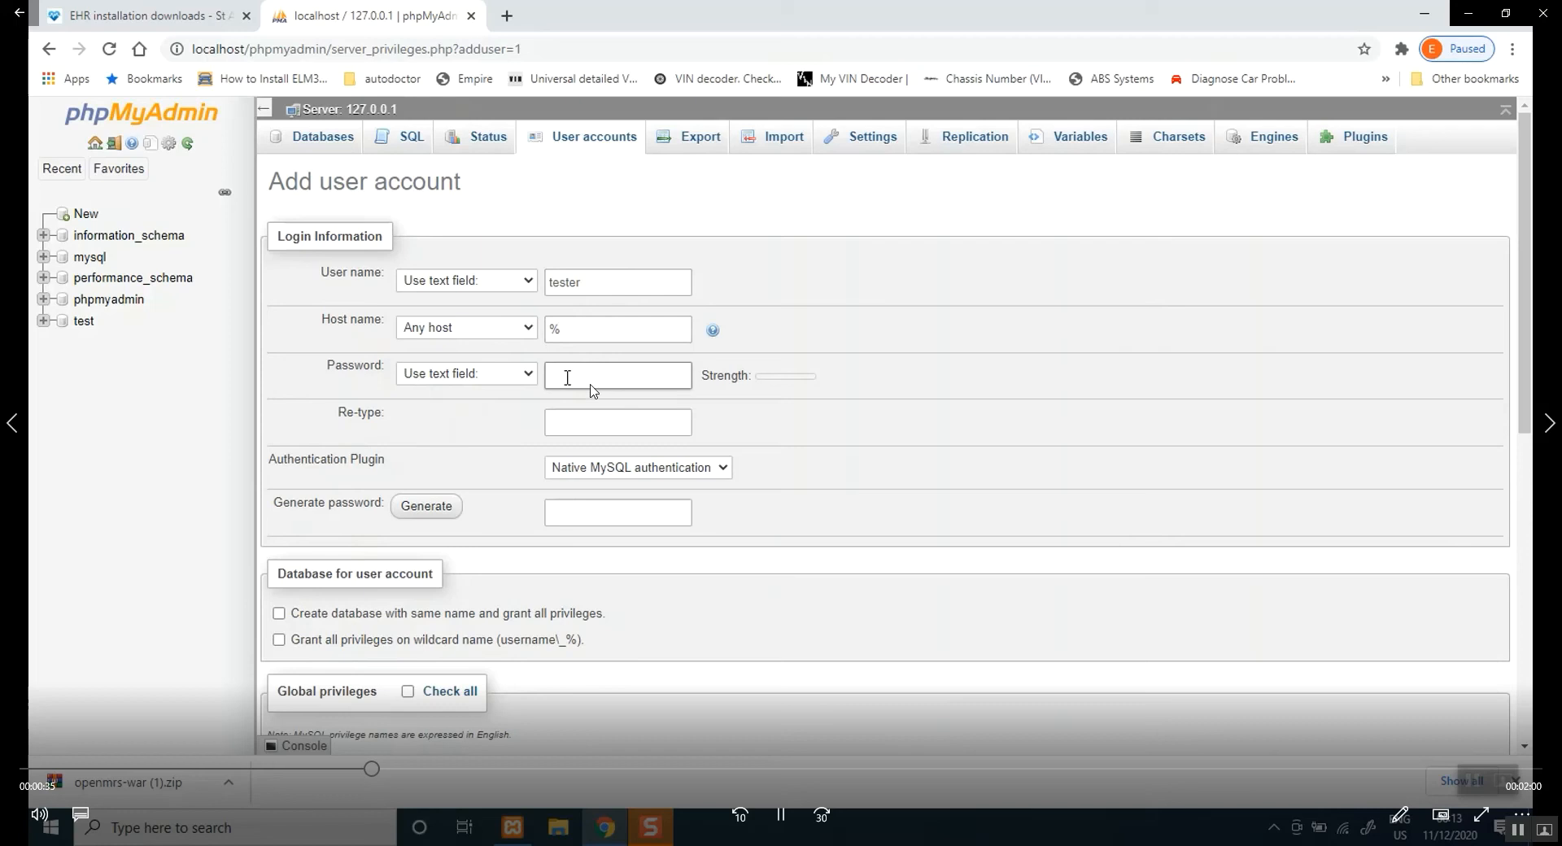
{"action": "mouse_move", "coordinate": [597, 387]}
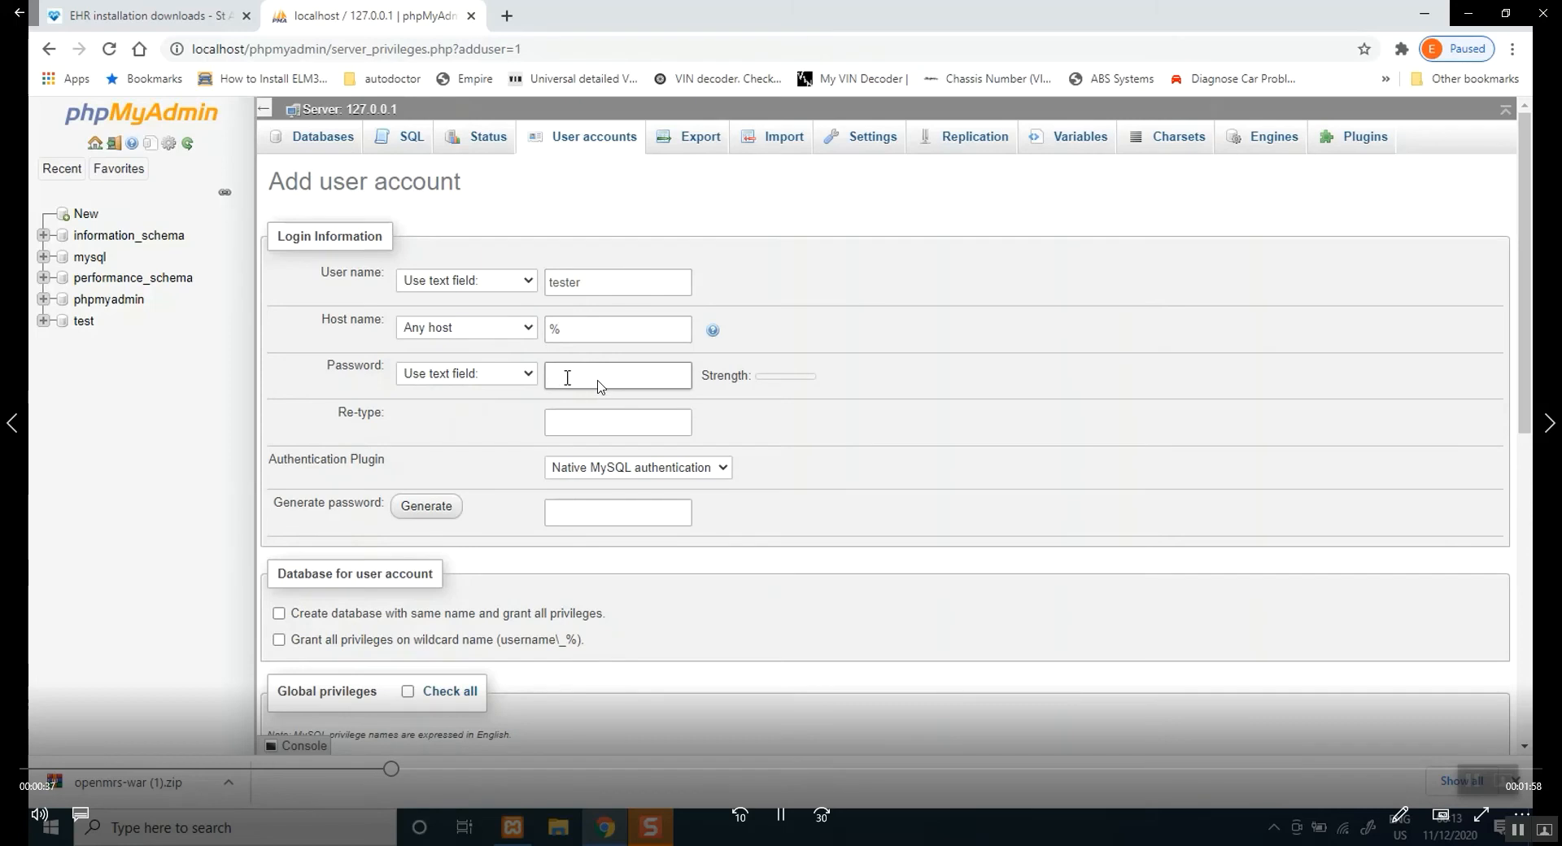
{"action": "type", "text": "a"}
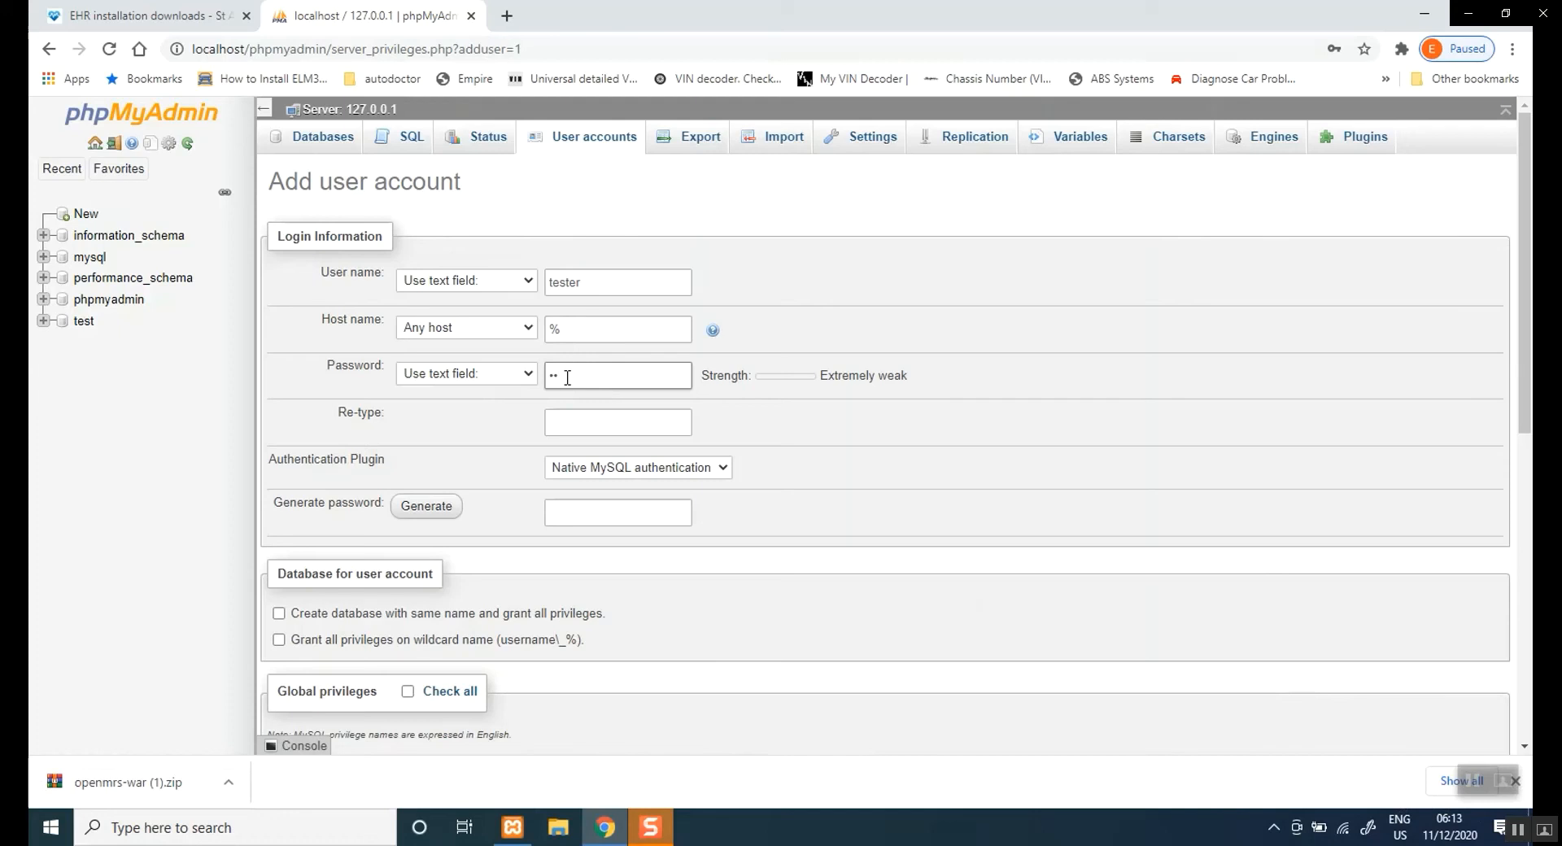
{"action": "type", "text": "*"}
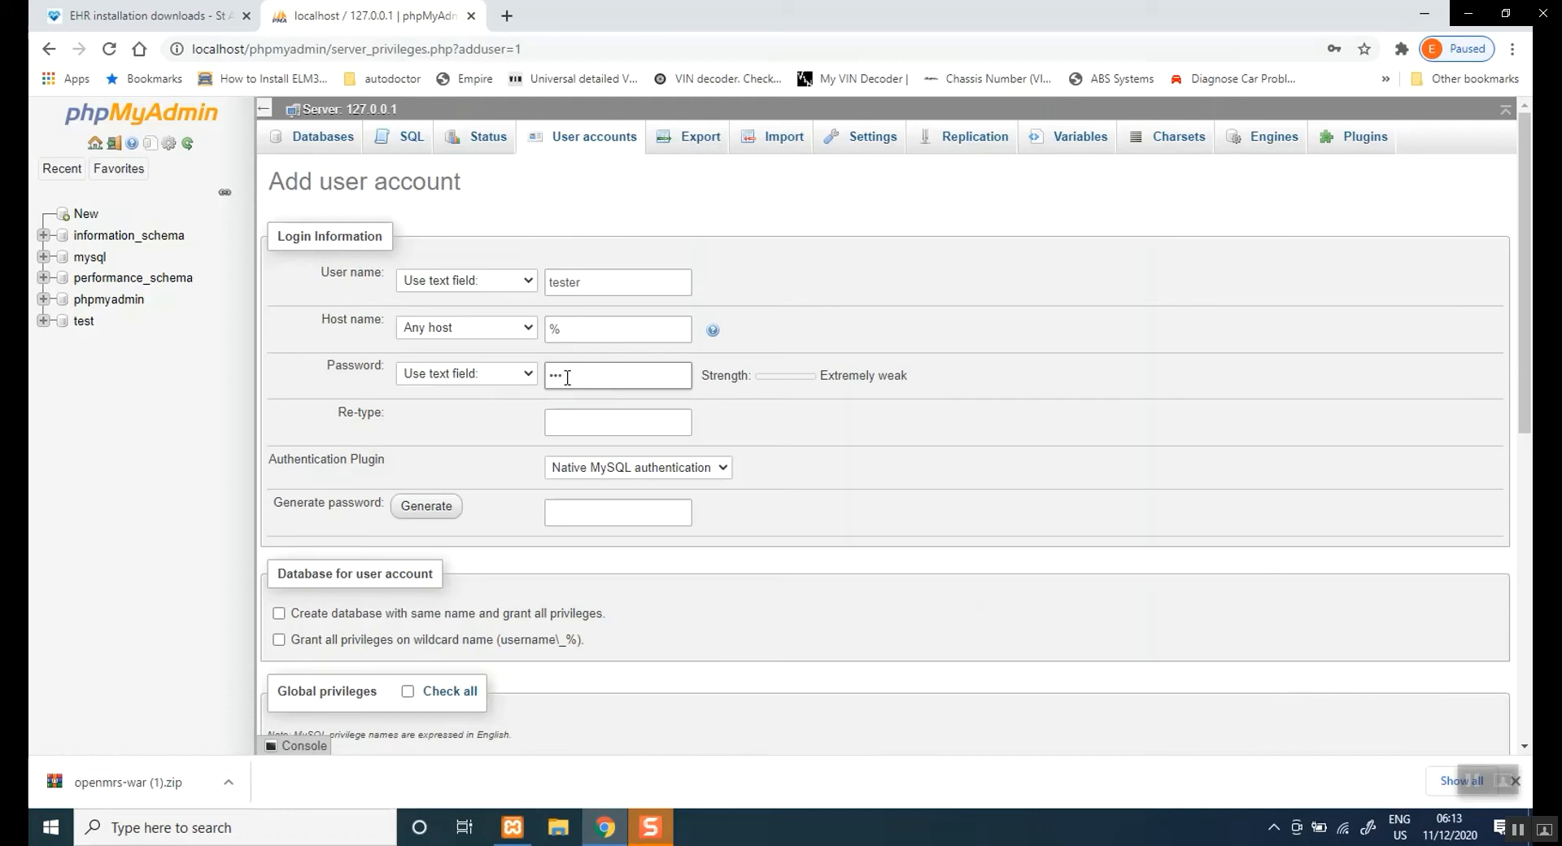
{"action": "type", "text": "a"}
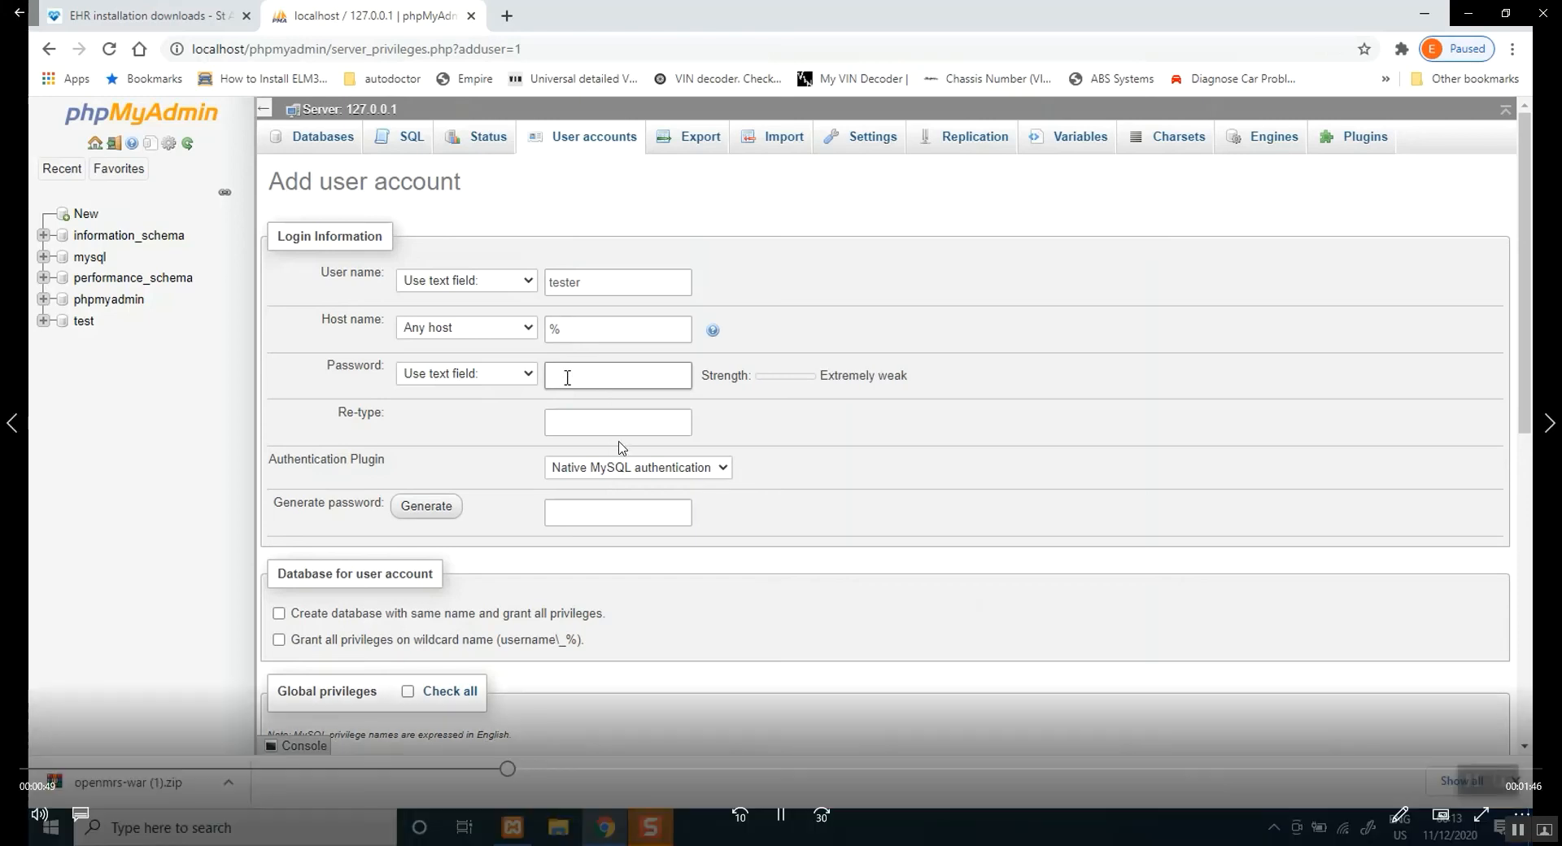
{"action": "mouse_move", "coordinate": [628, 379]}
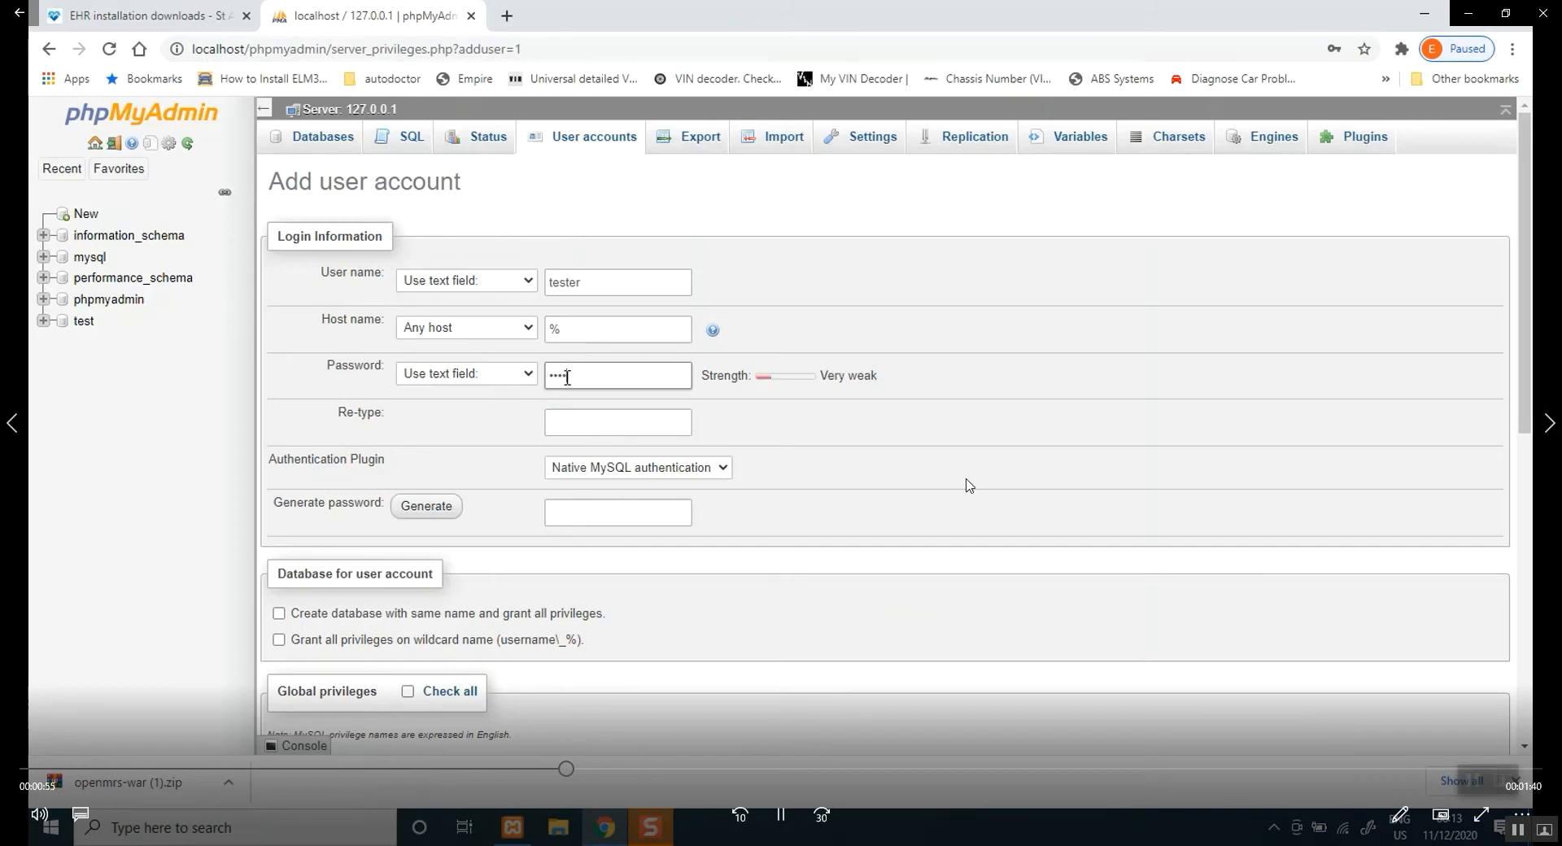
{"action": "type", "text": "••••"}
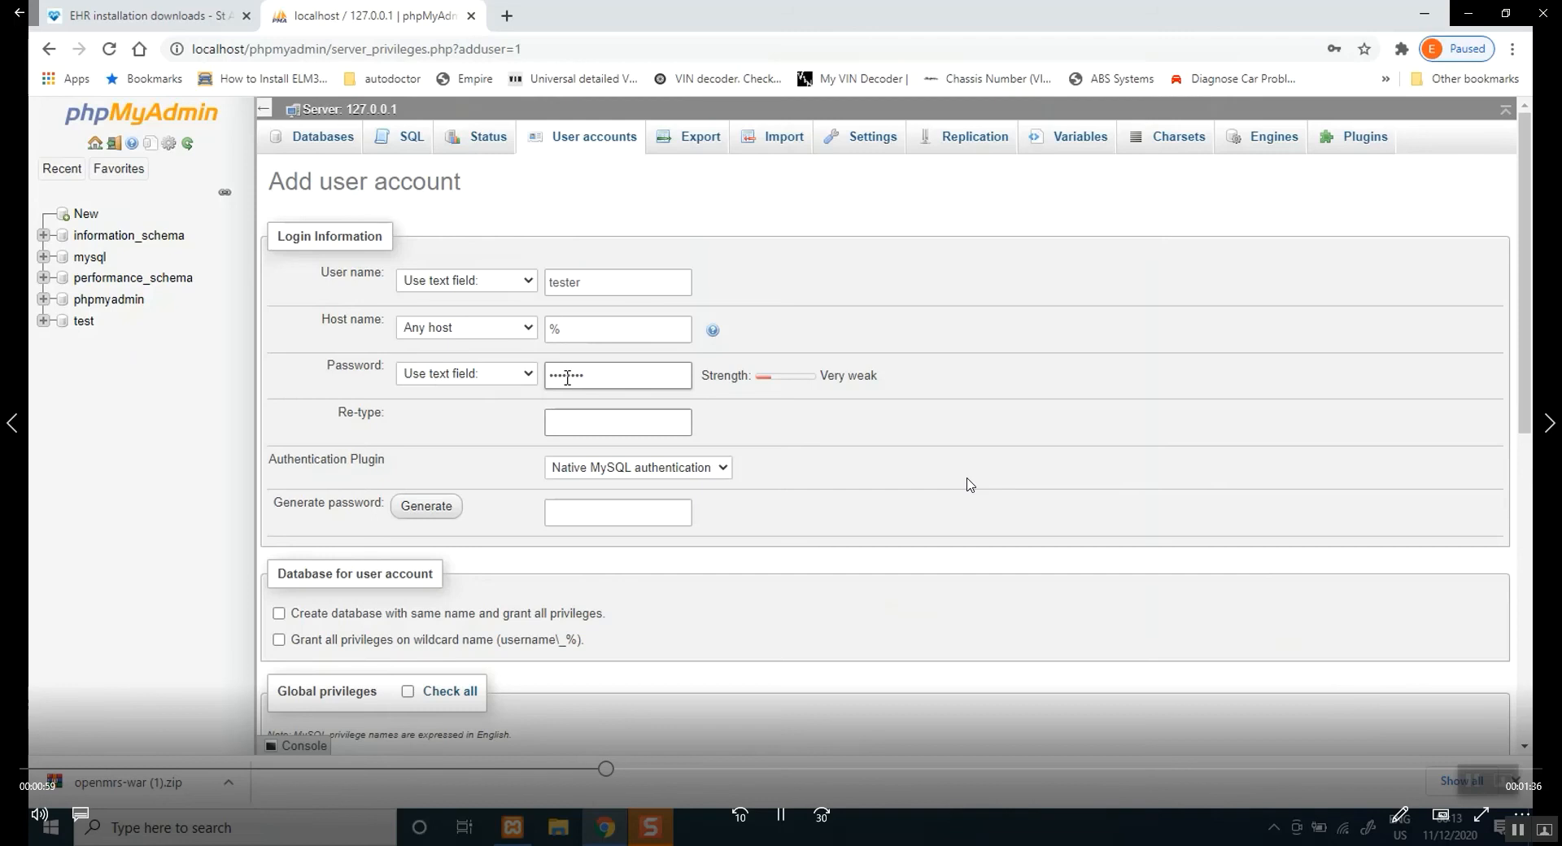
{"action": "type", "text": "•"}
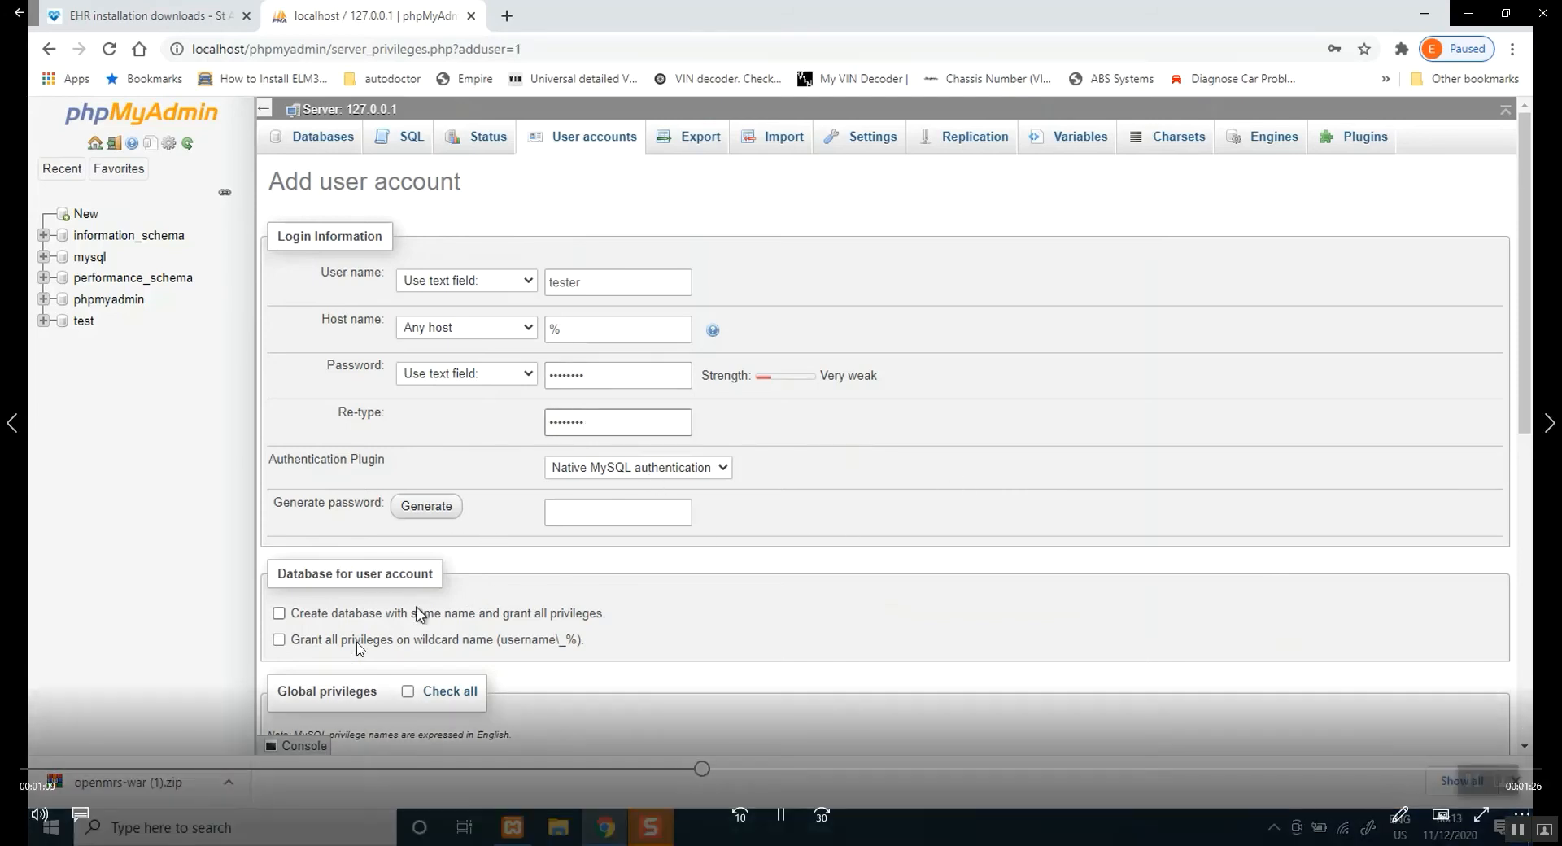
{"action": "mouse_move", "coordinate": [858, 747]}
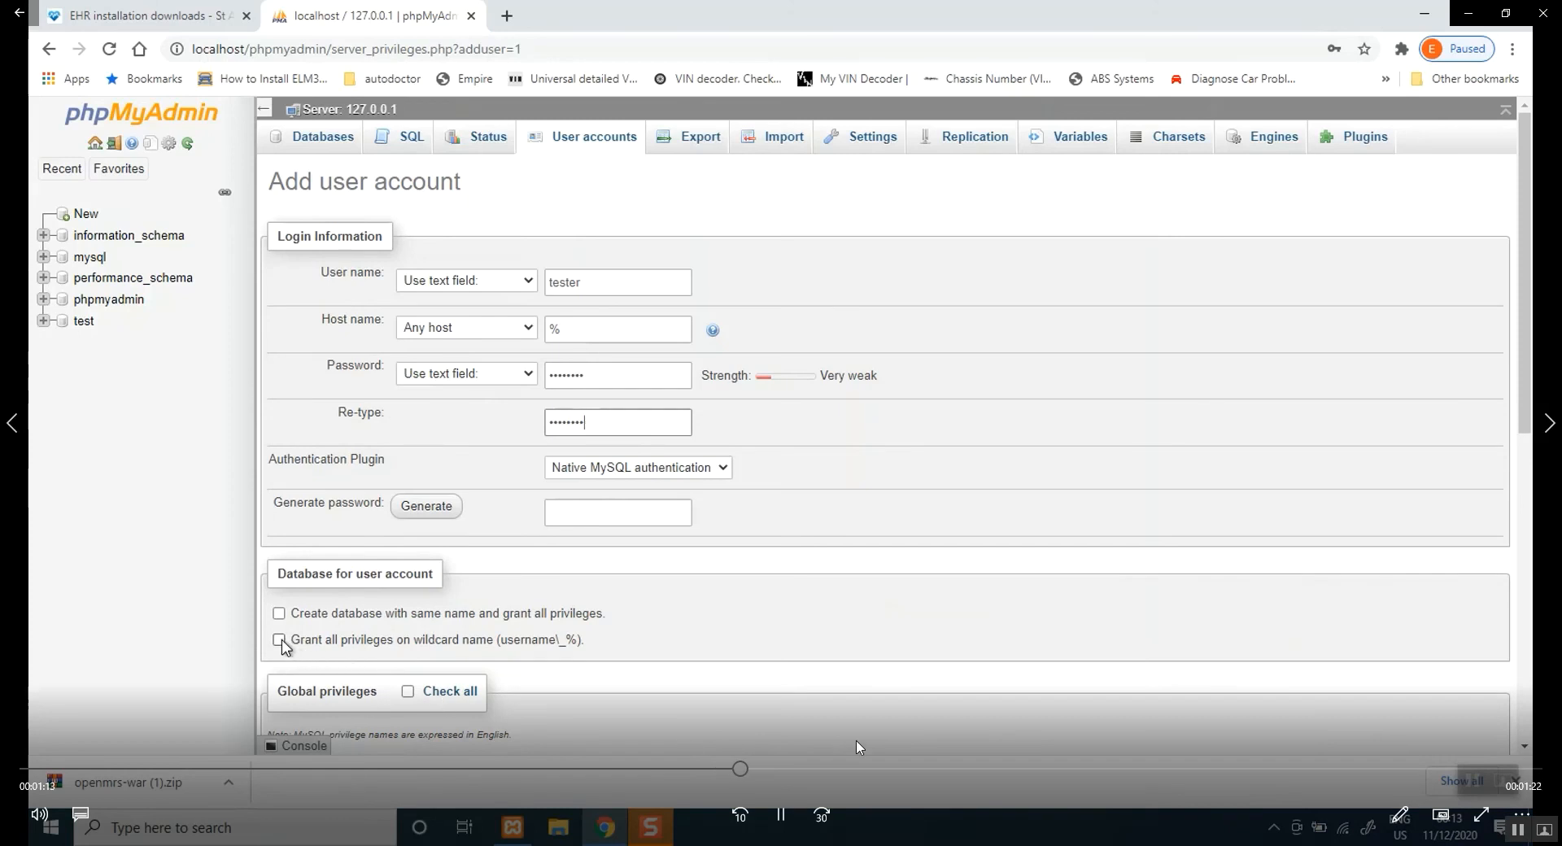
Grant all wildcard-database and global privileges and submit to create 'tester'@'%'
{"action": "left_click", "coordinate": [278, 639]}
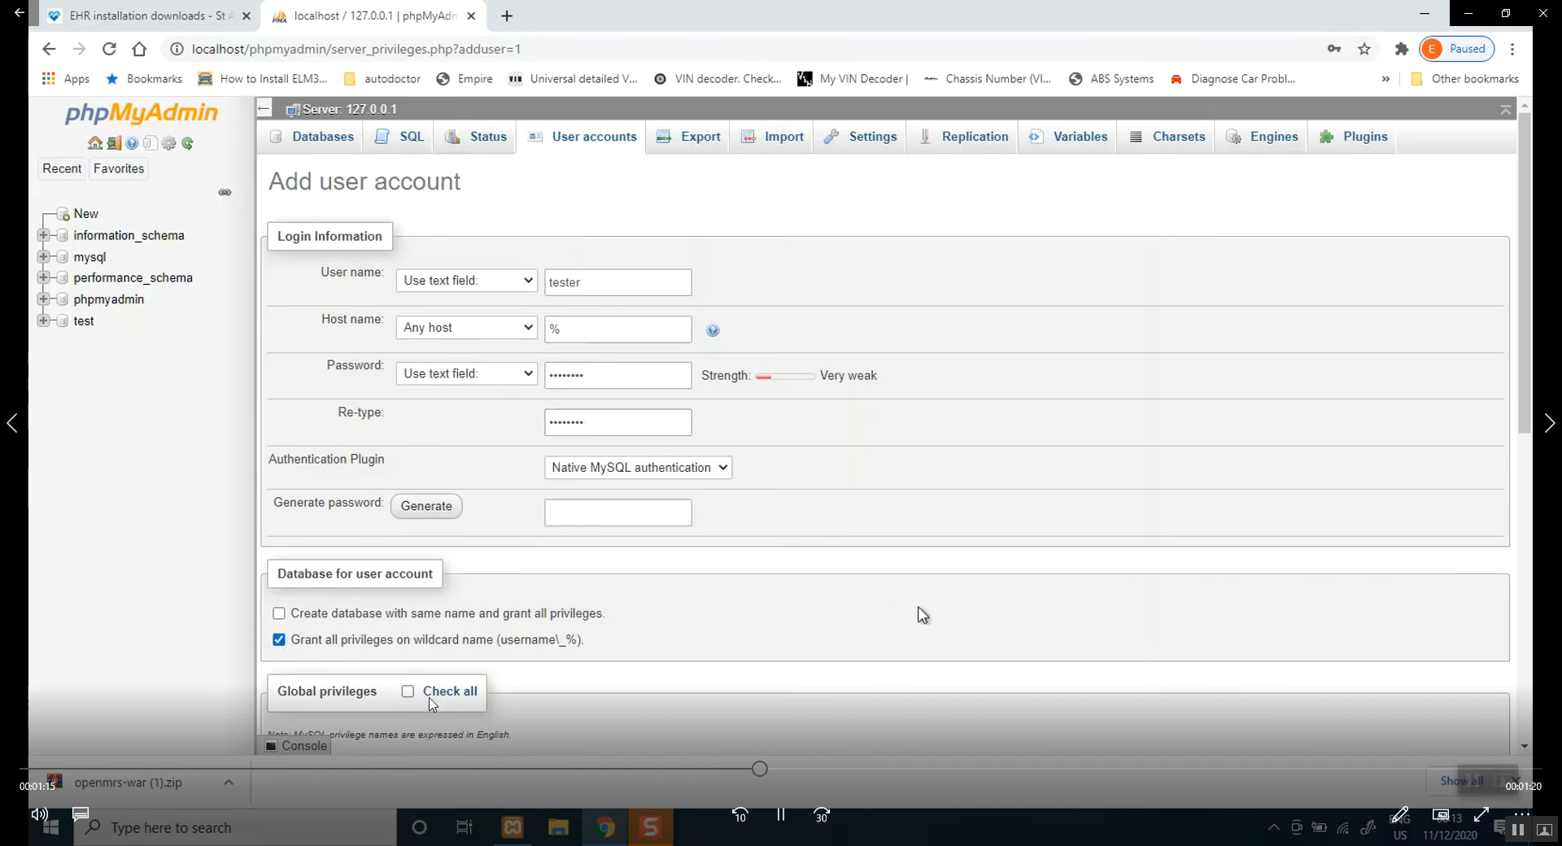
{"action": "mouse_move", "coordinate": [1086, 665]}
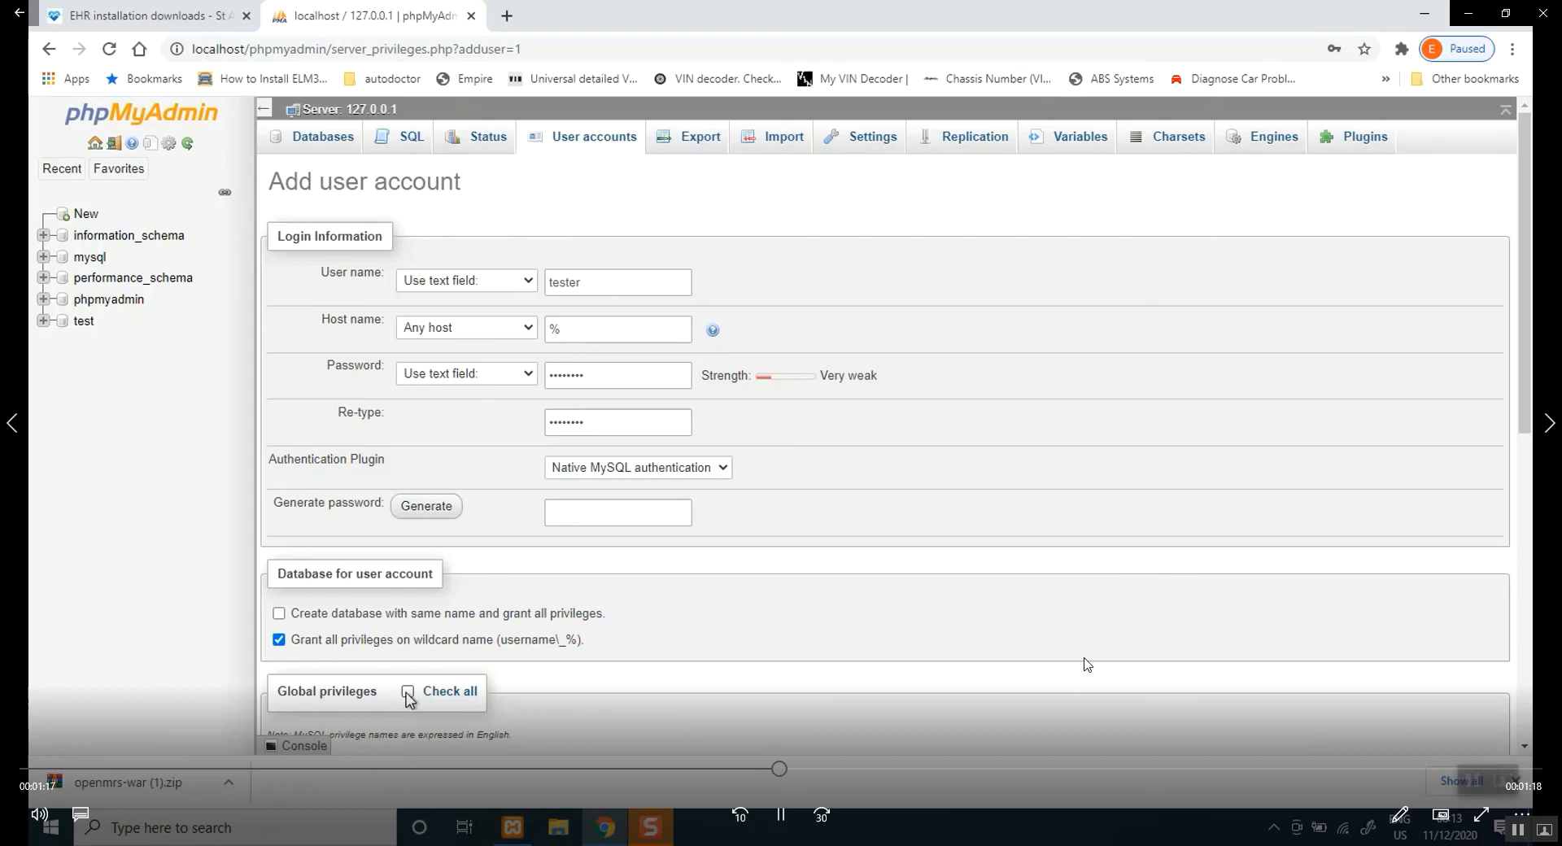
{"action": "left_click", "coordinate": [407, 691]}
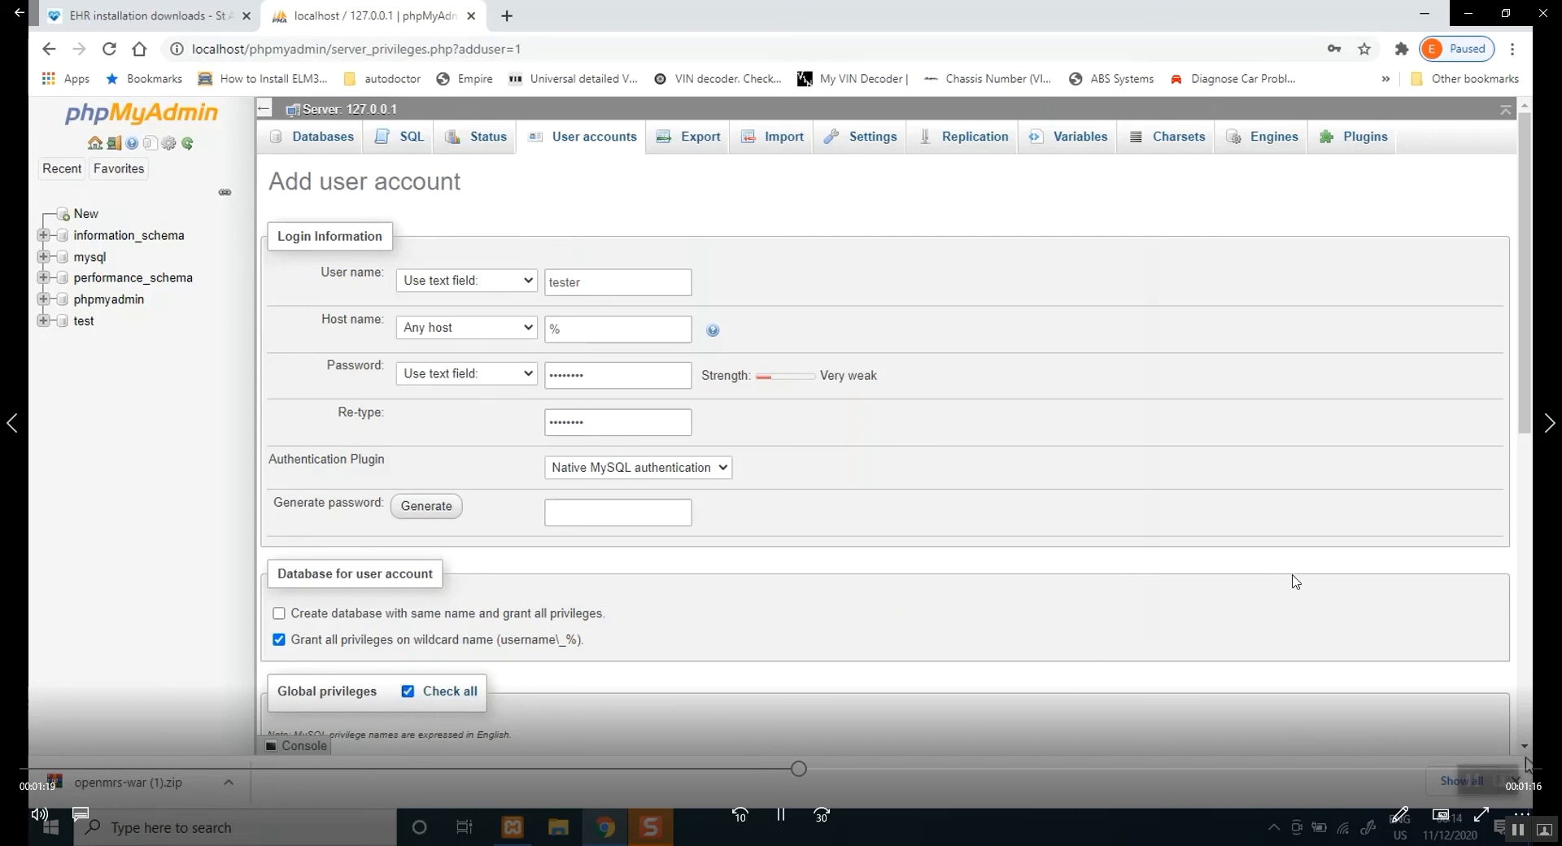
{"action": "scroll", "scroll_direction": "down", "scroll_amount": 3}
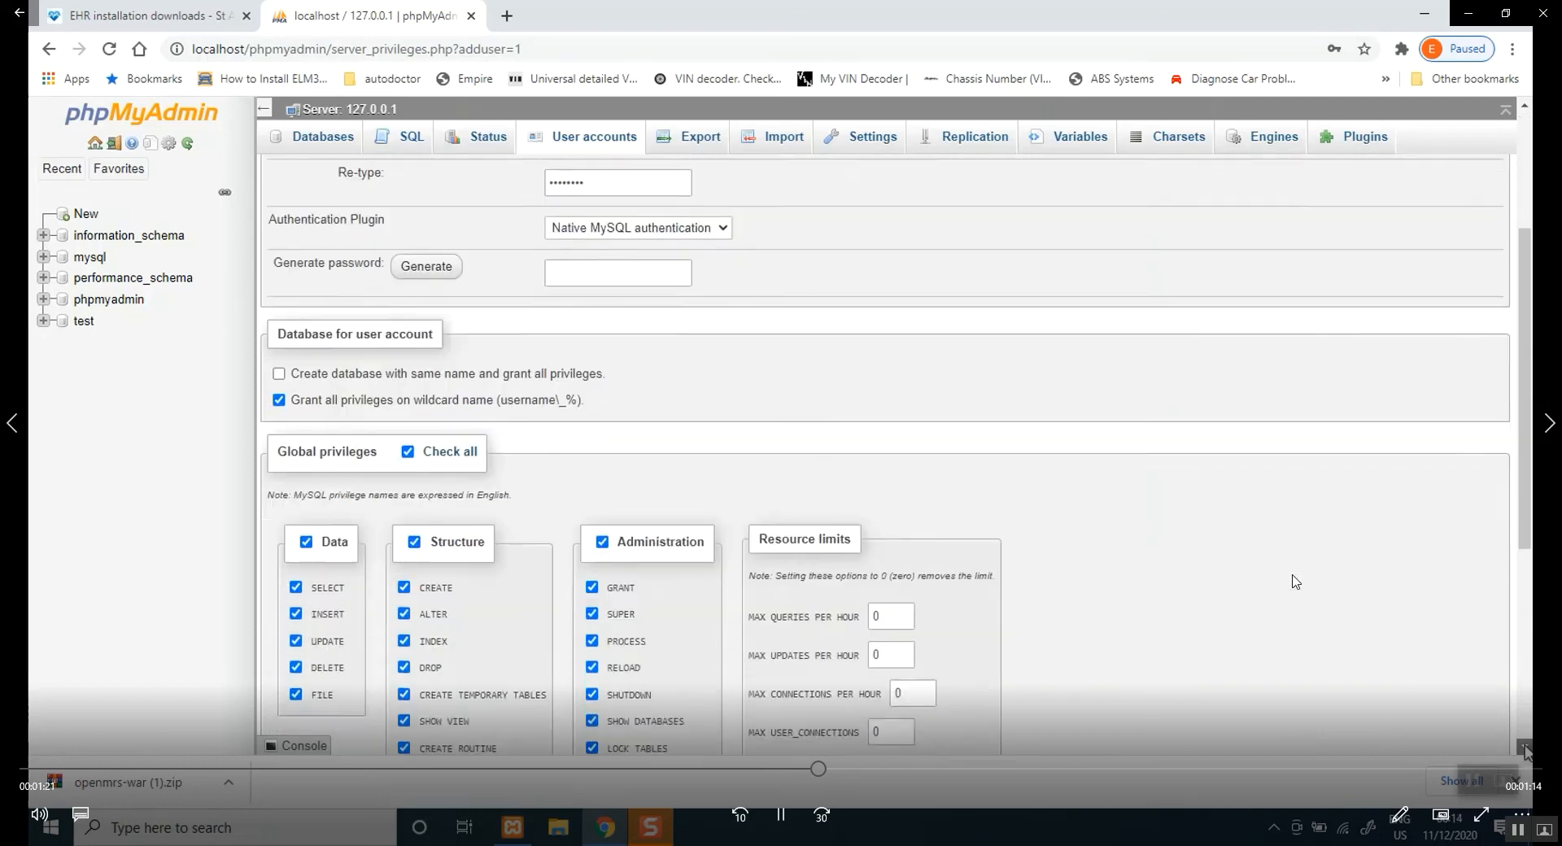
{"action": "scroll", "scroll_direction": "down", "scroll_amount": 3}
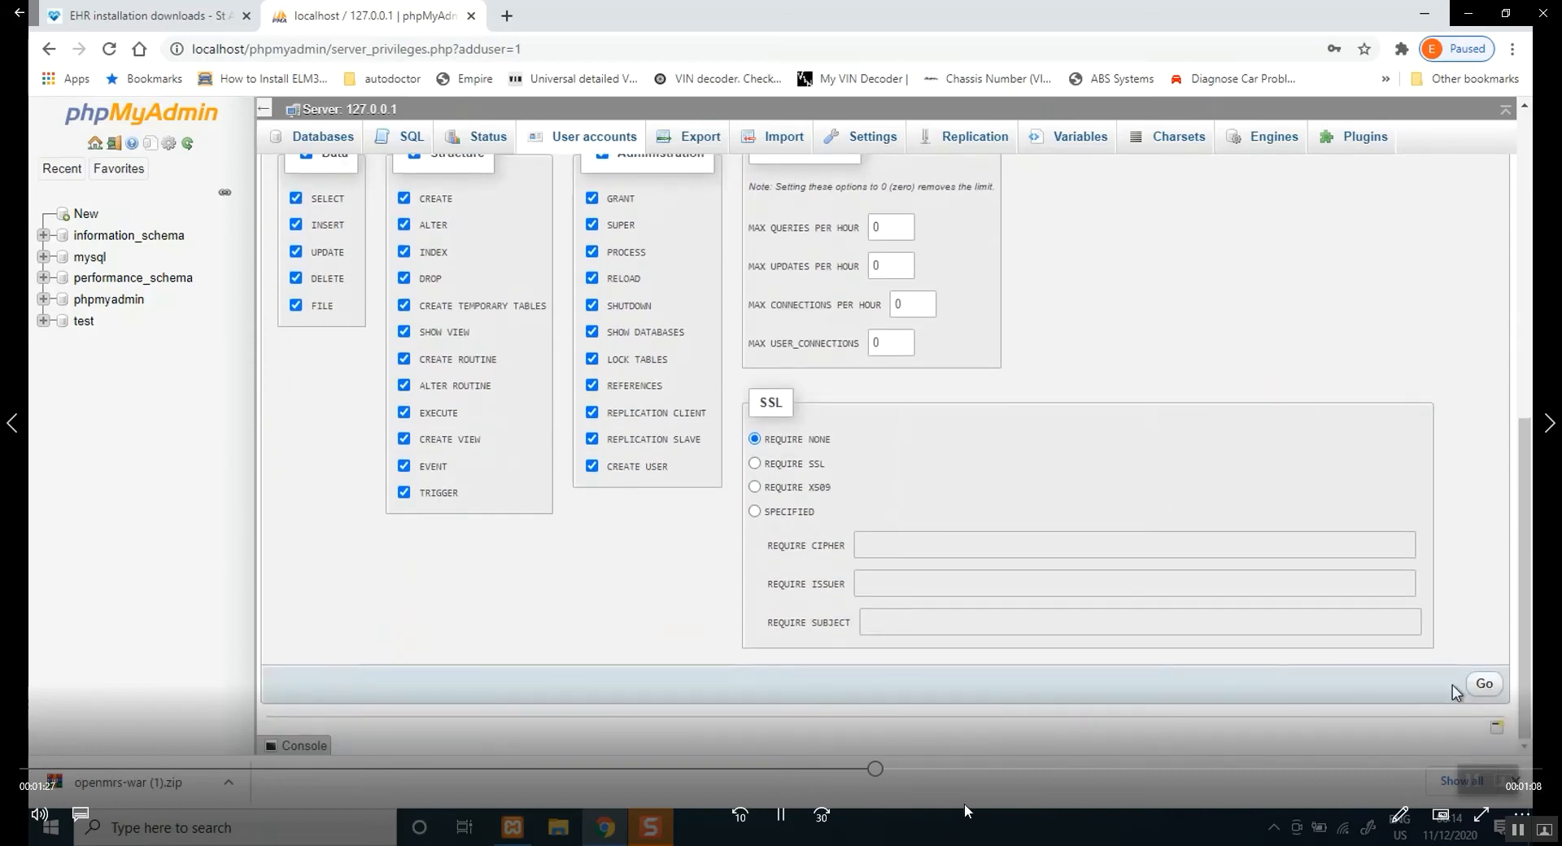
{"action": "left_click", "coordinate": [1484, 684]}
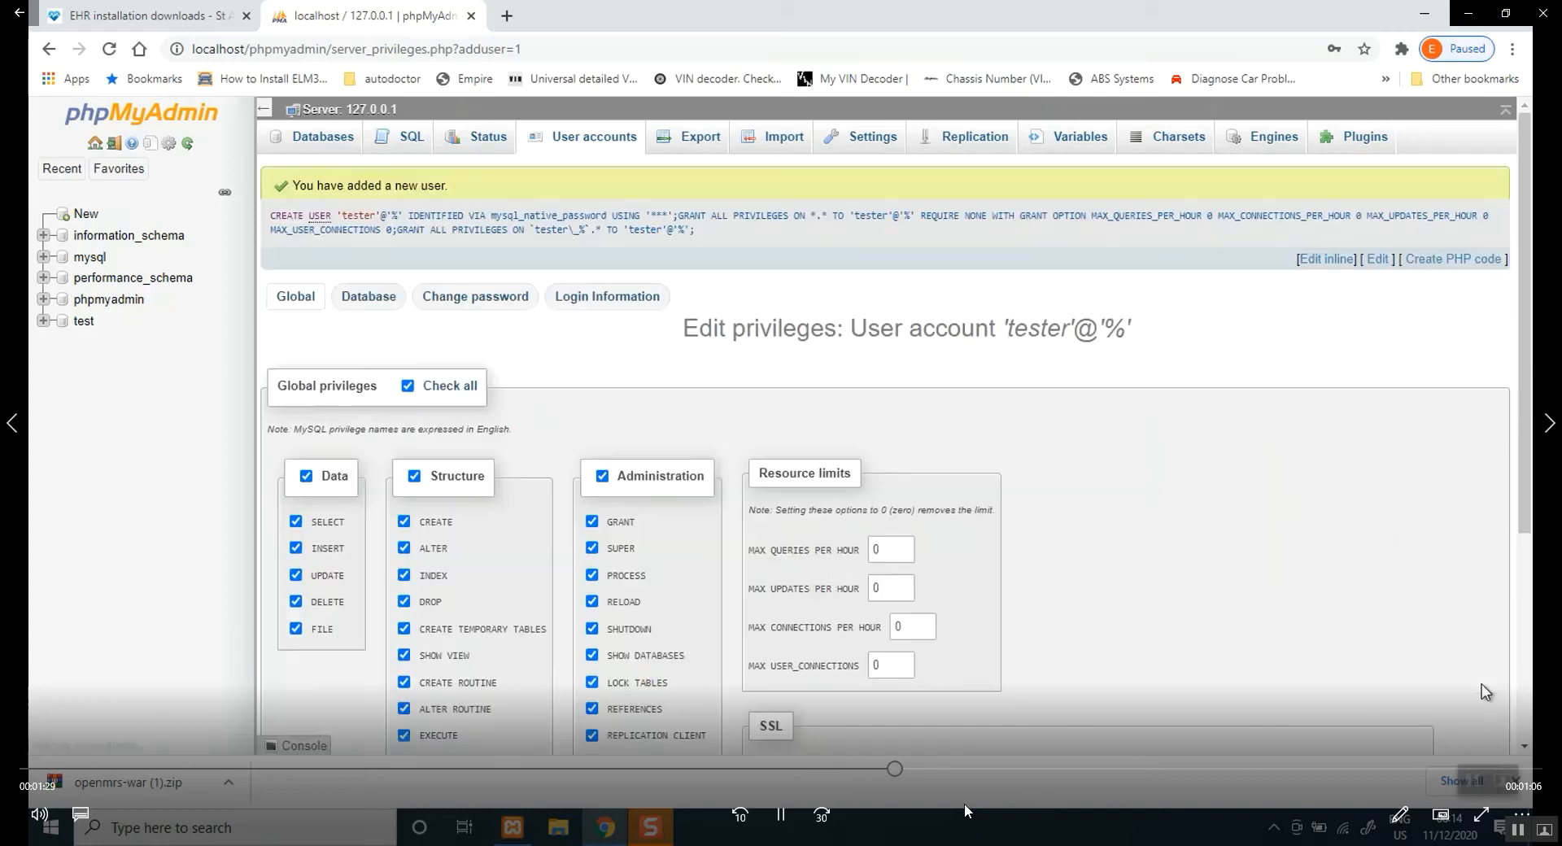
{"action": "mouse_move", "coordinate": [399, 195]}
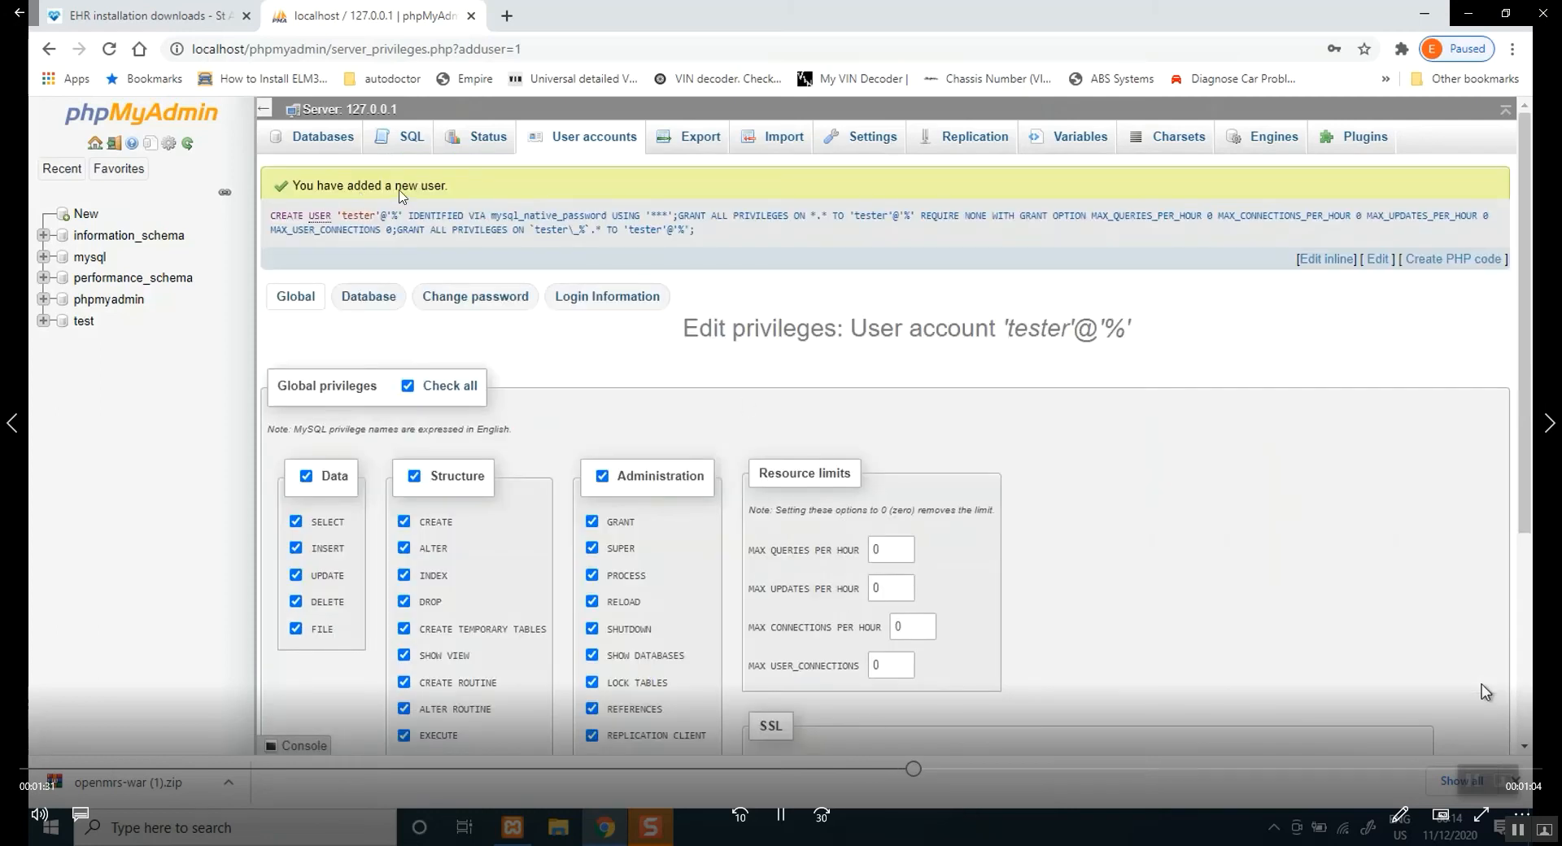
{"action": "mouse_move", "coordinate": [1284, 493]}
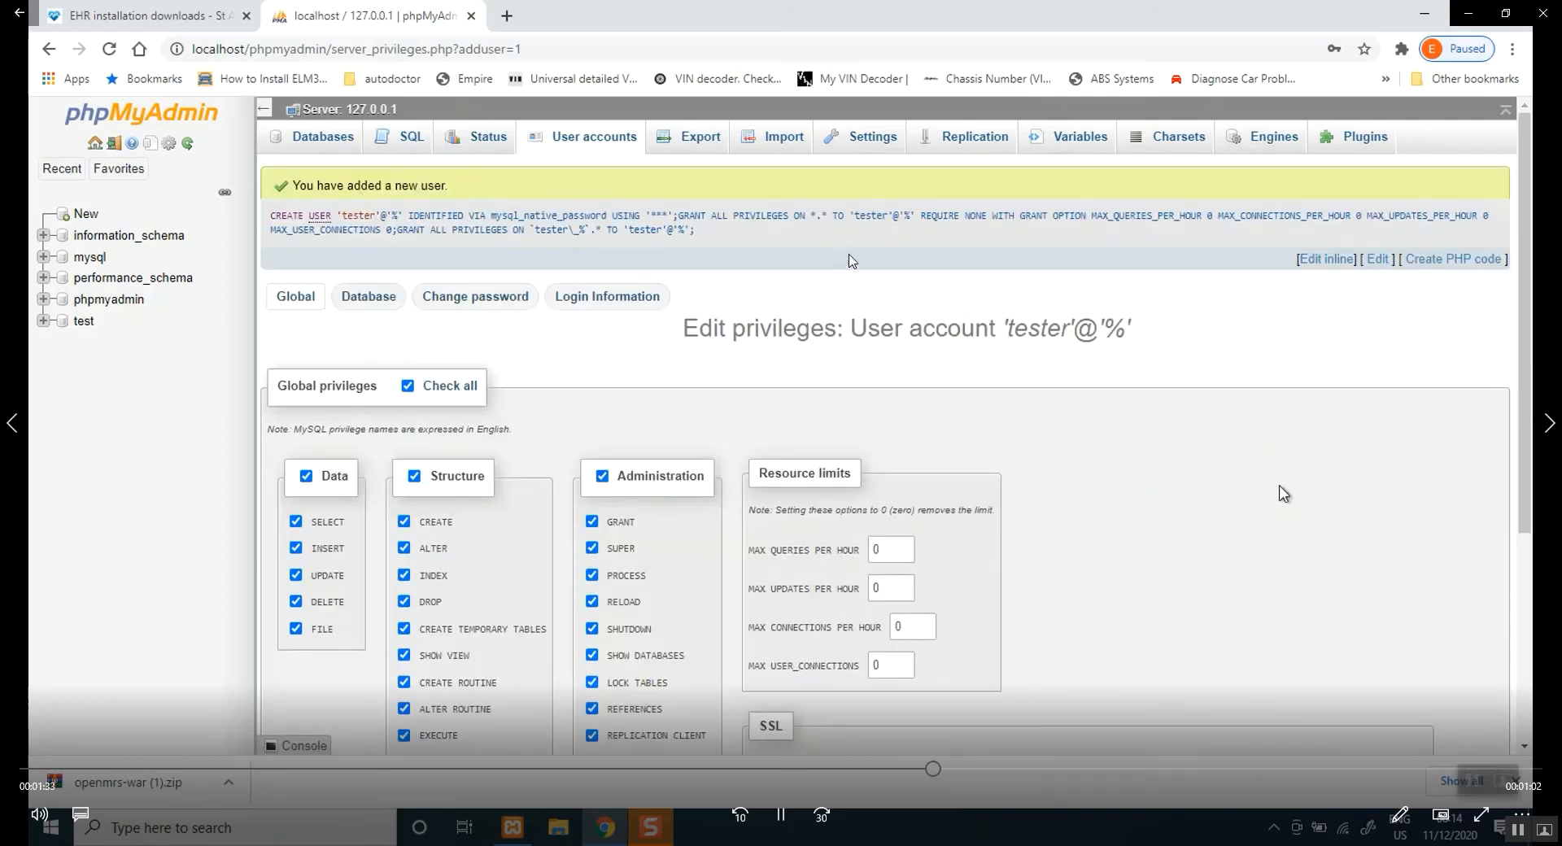
{"action": "mouse_move", "coordinate": [486, 292]}
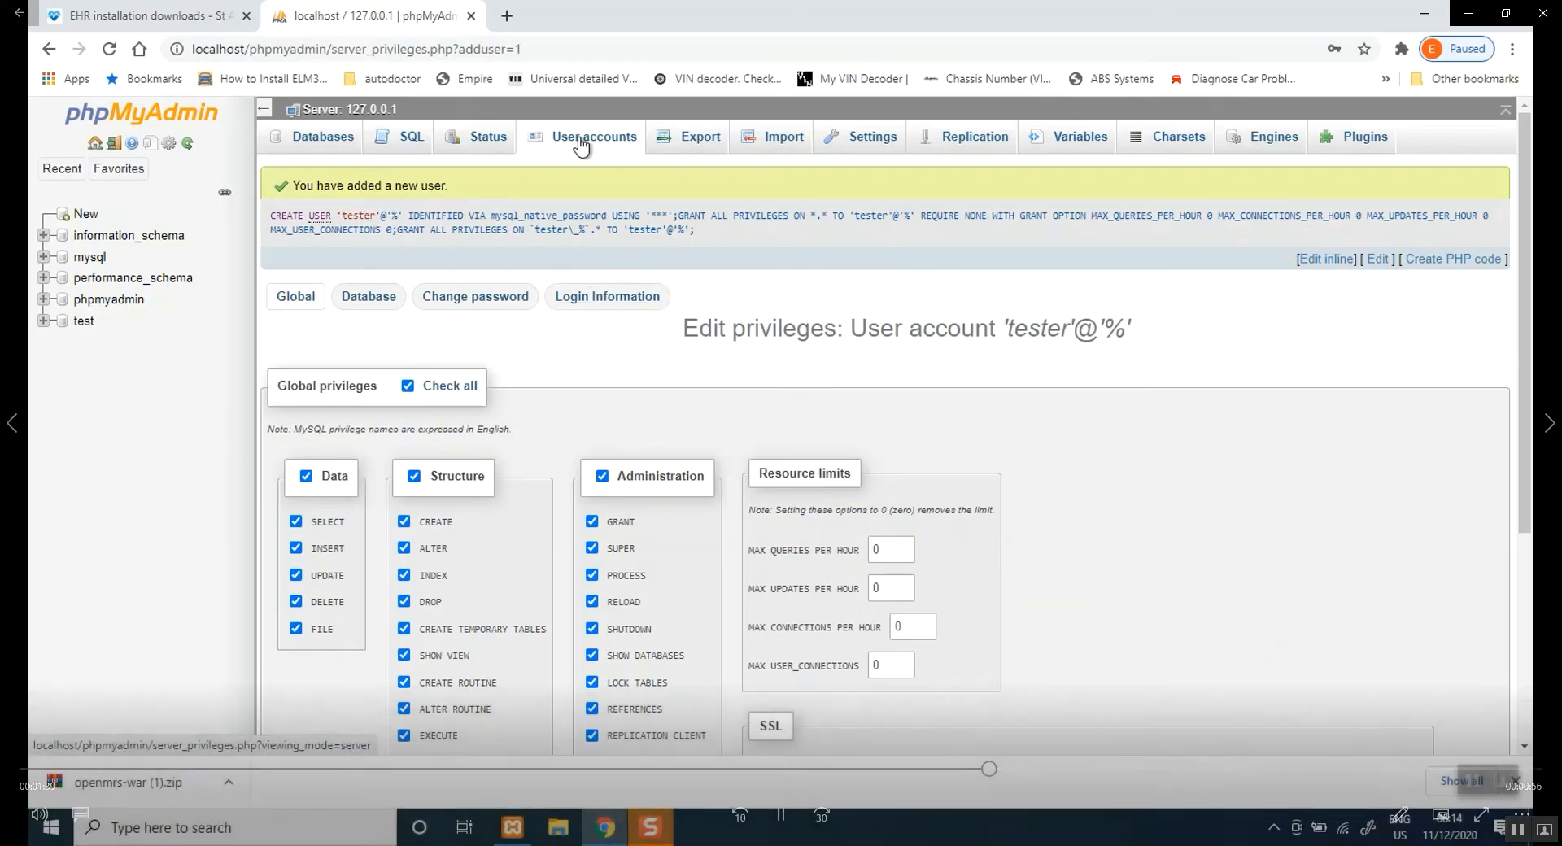
Show the user accounts overview confirming tester has a password and all global privileges
{"action": "left_click", "coordinate": [594, 137]}
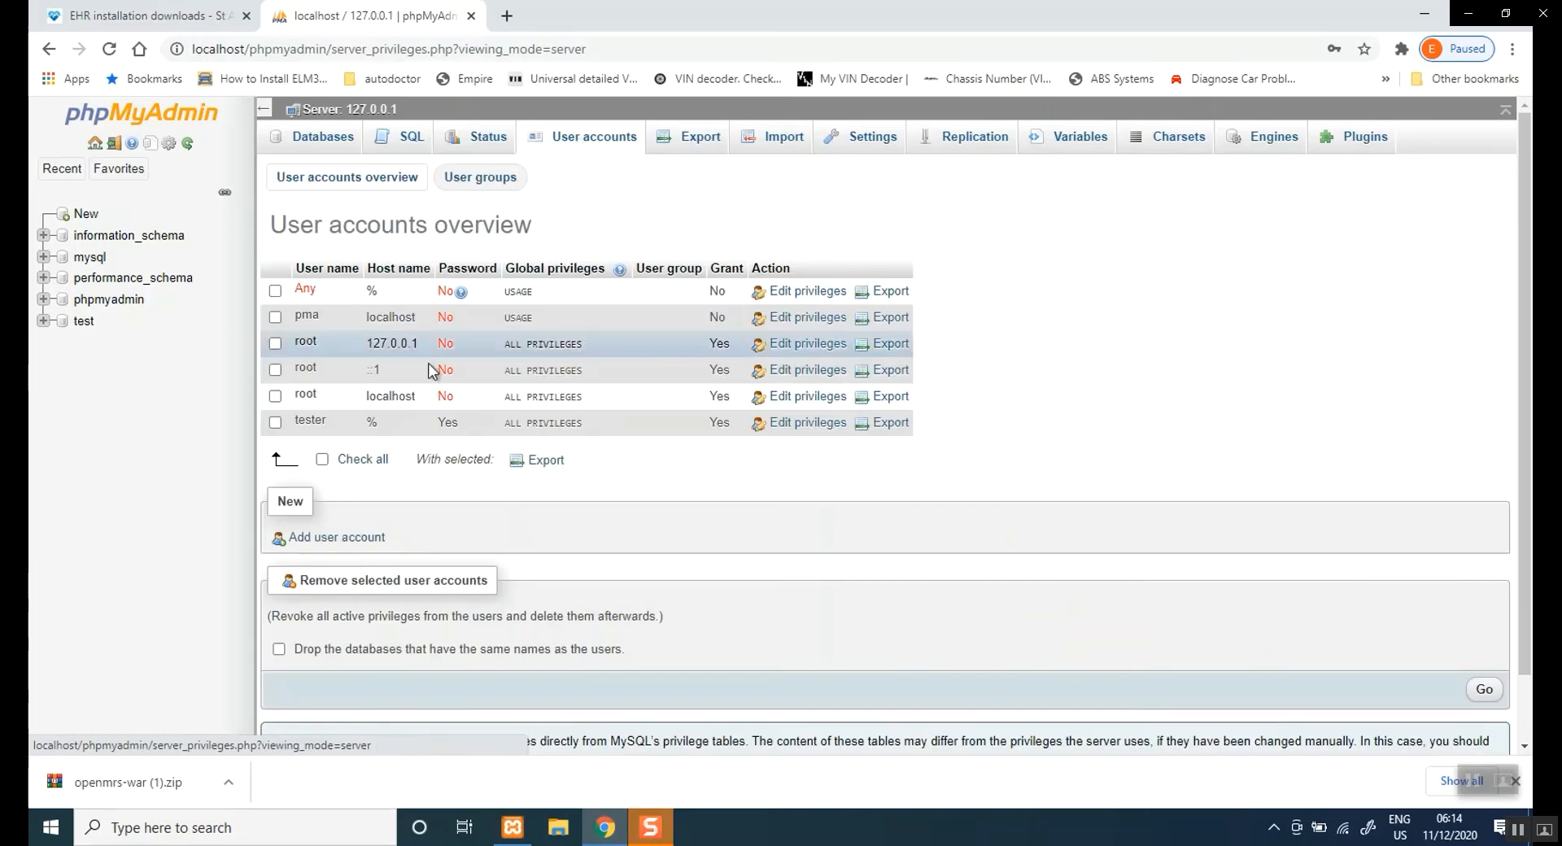
{"action": "mouse_move", "coordinate": [418, 430]}
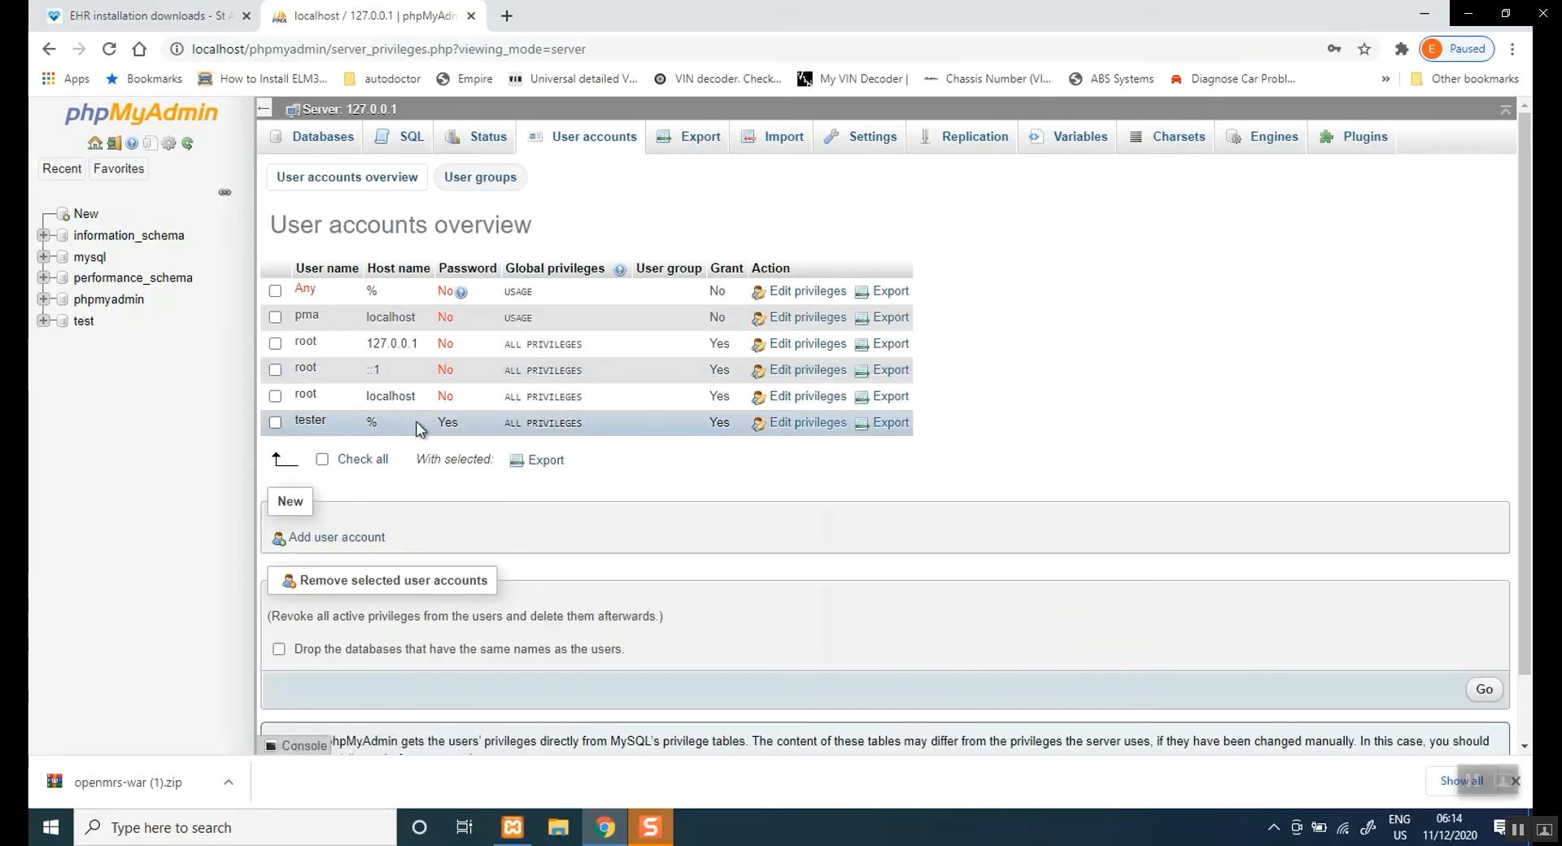
{"action": "mouse_move", "coordinate": [526, 450]}
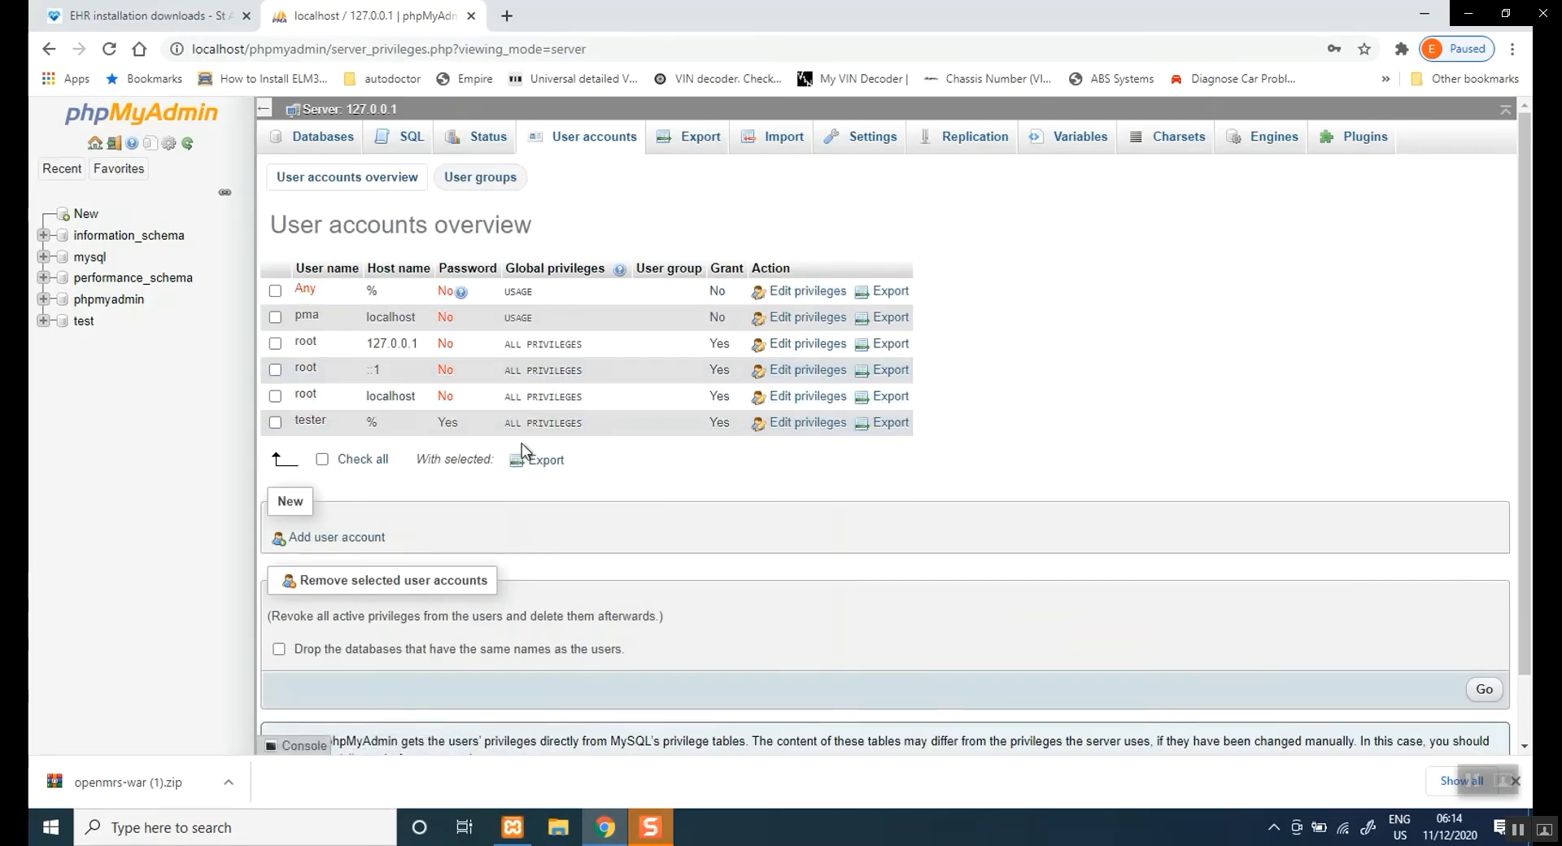
{"action": "mouse_move", "coordinate": [705, 424]}
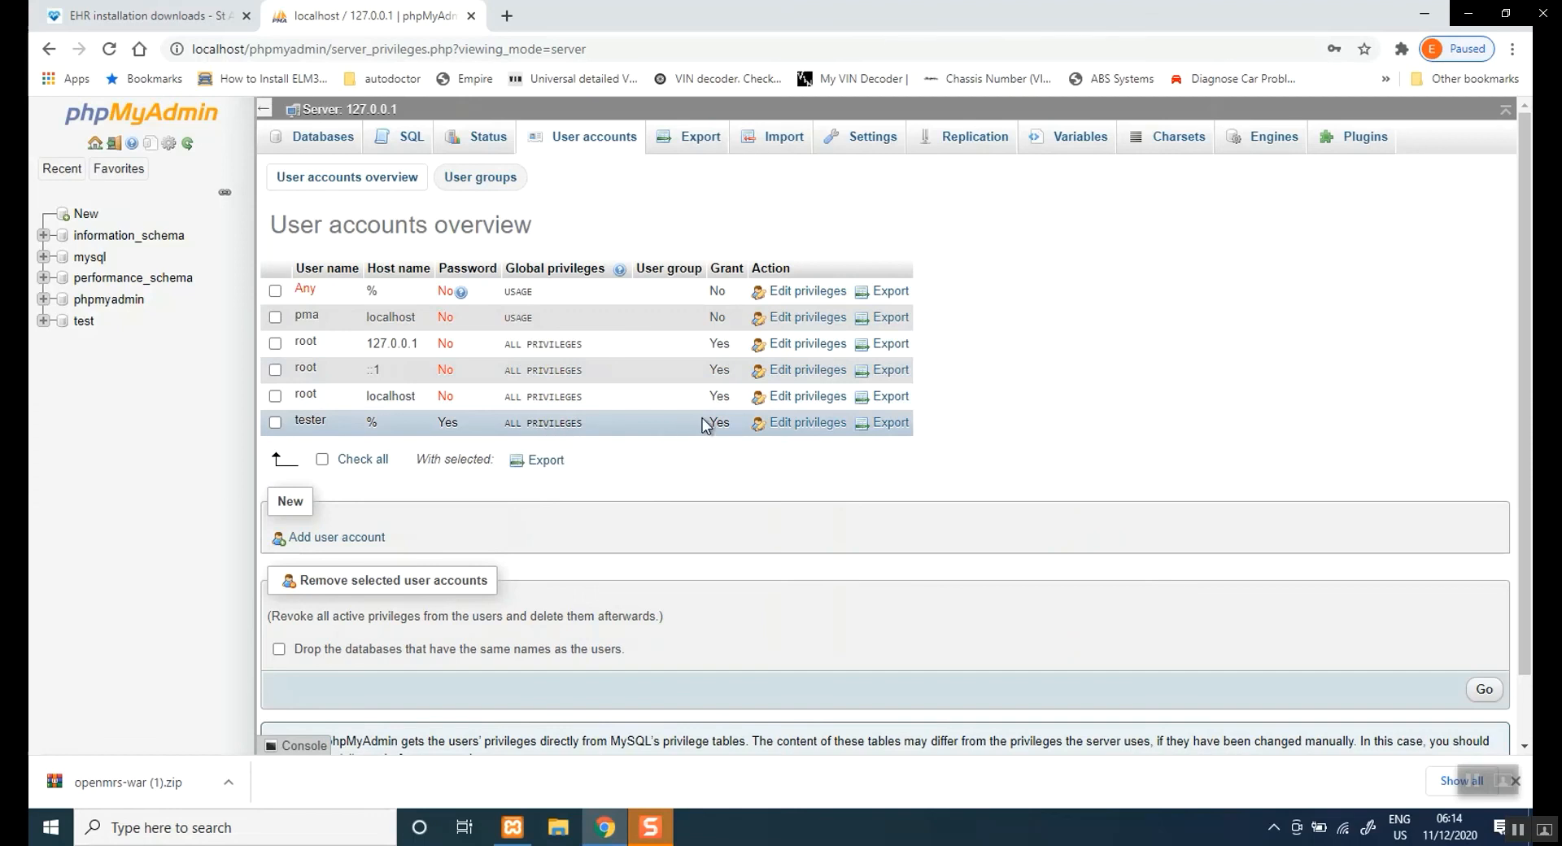
{"action": "mouse_move", "coordinate": [809, 423]}
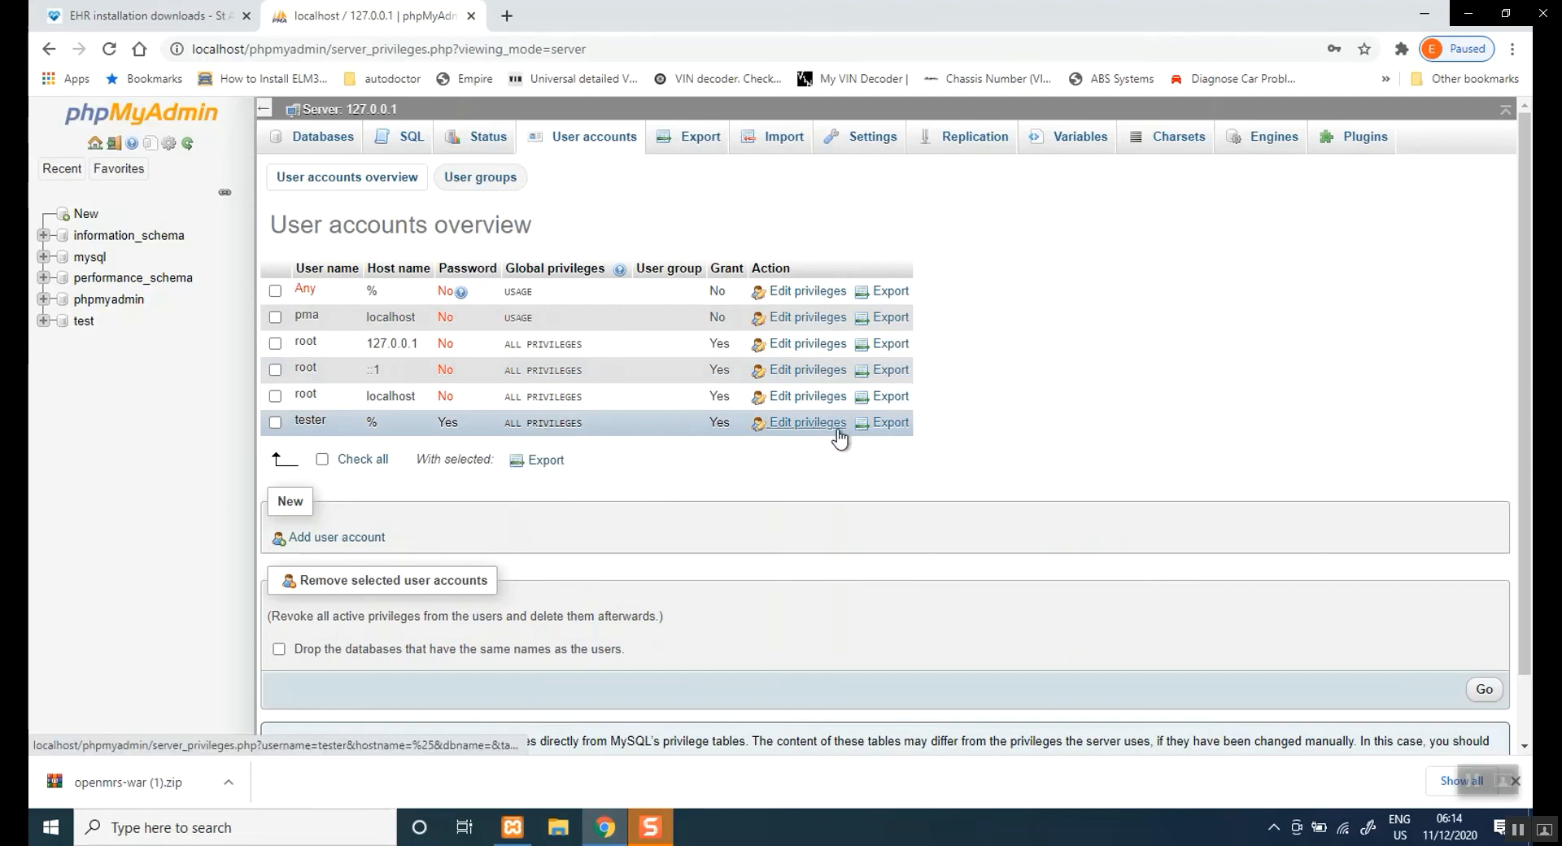
{"action": "mouse_move", "coordinate": [1235, 516]}
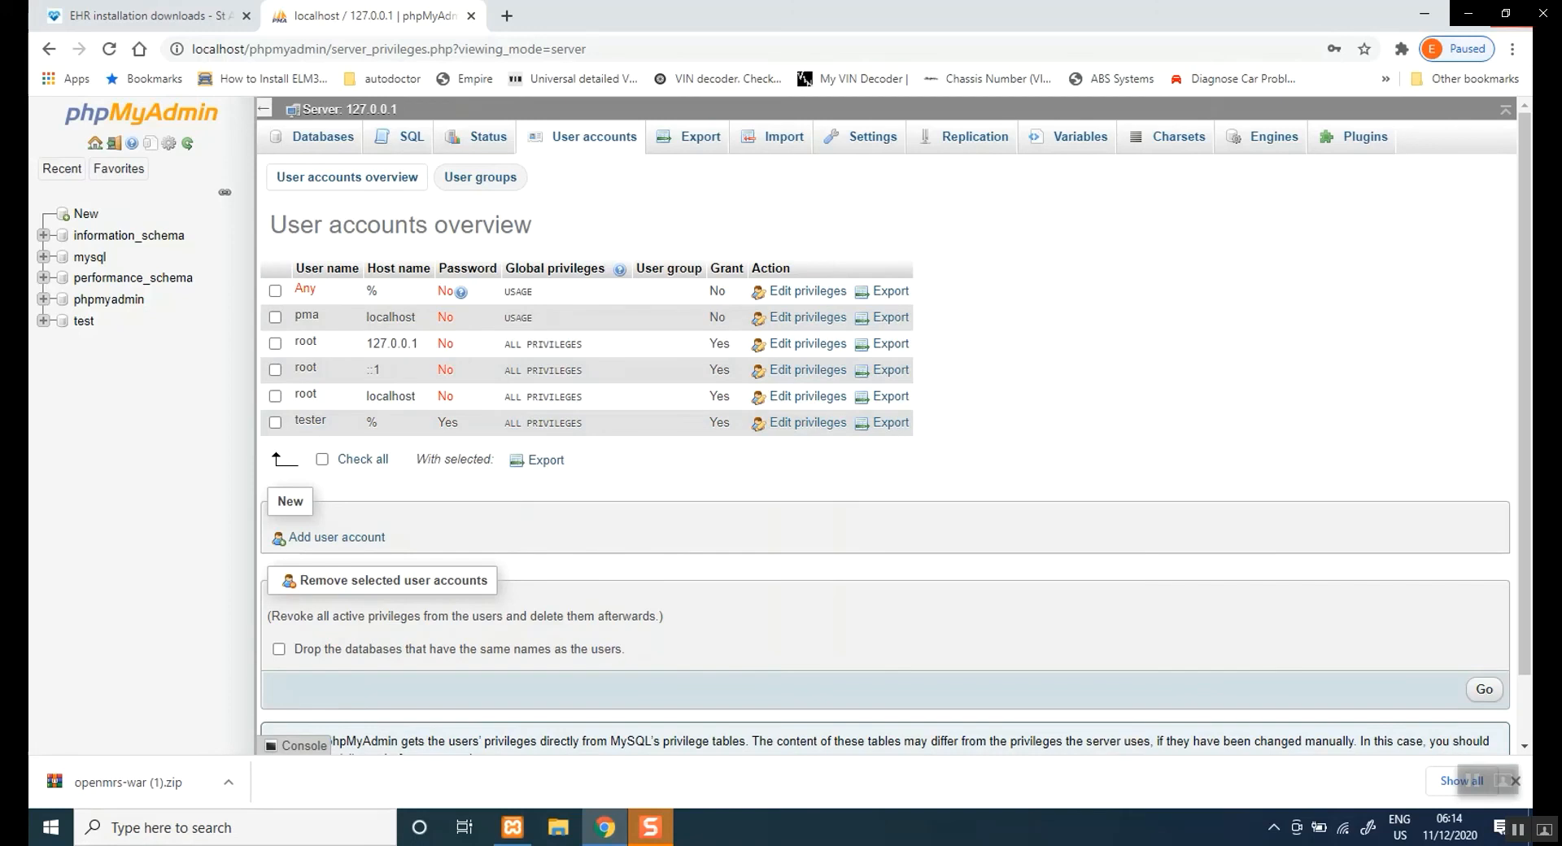
{"action": "mouse_move", "coordinate": [1423, 13]}
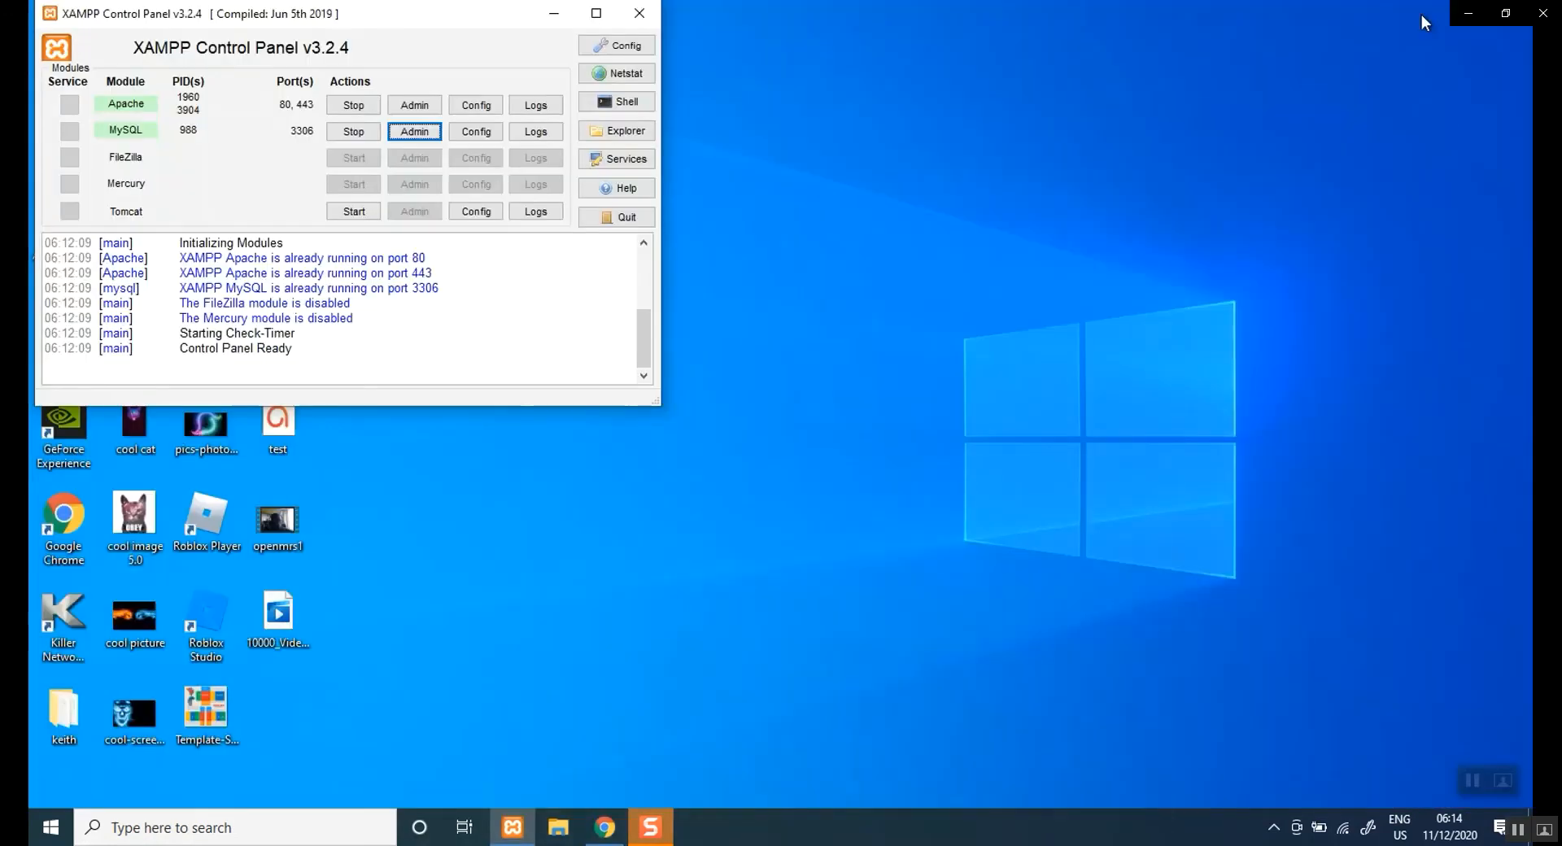
{"action": "mouse_move", "coordinate": [425, 374]}
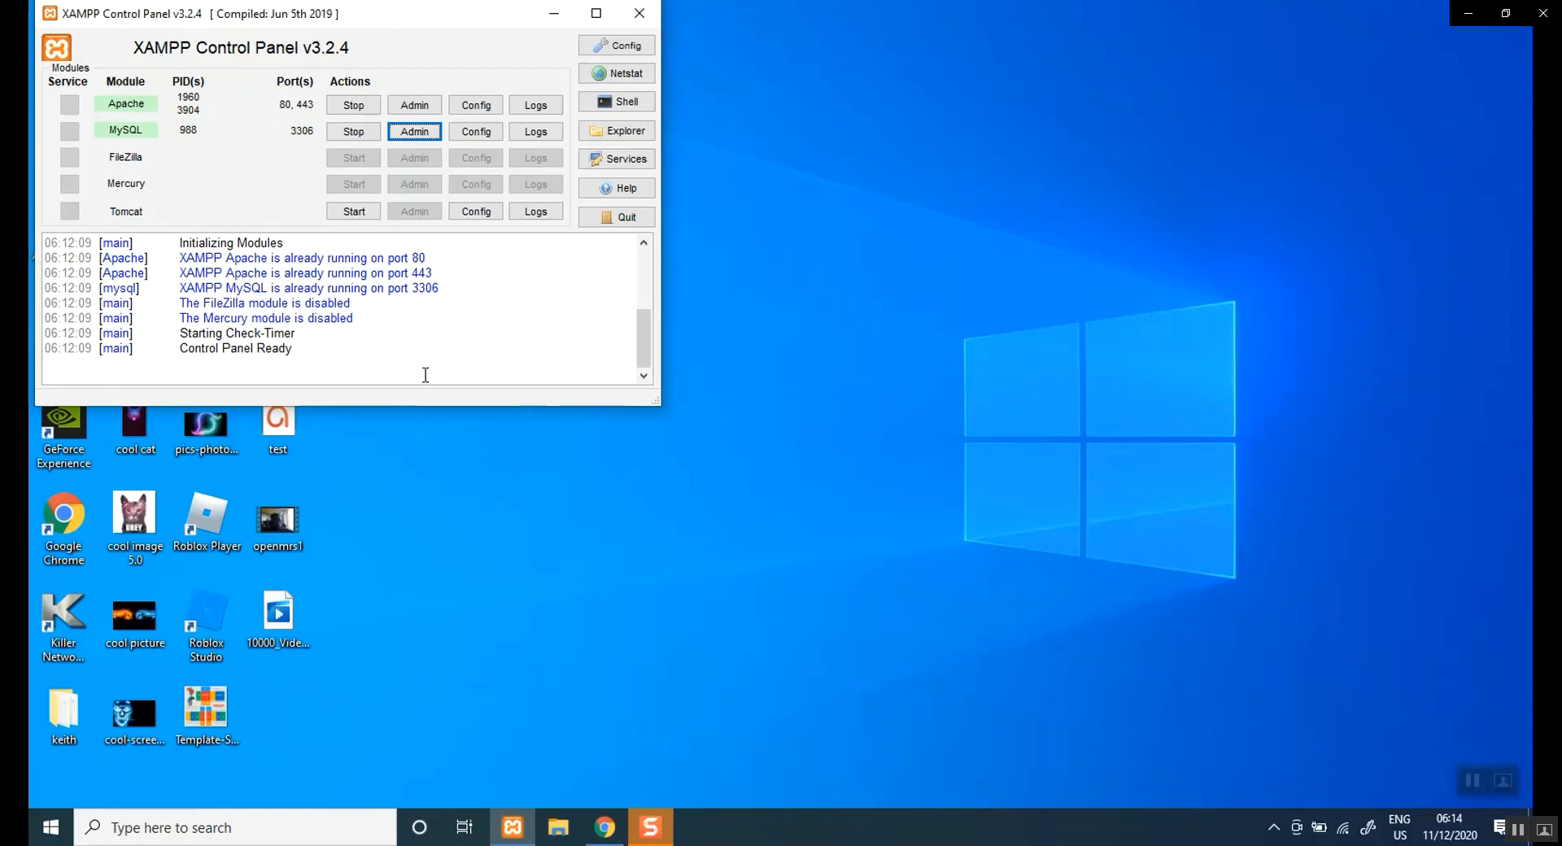
{"action": "mouse_move", "coordinate": [431, 383]}
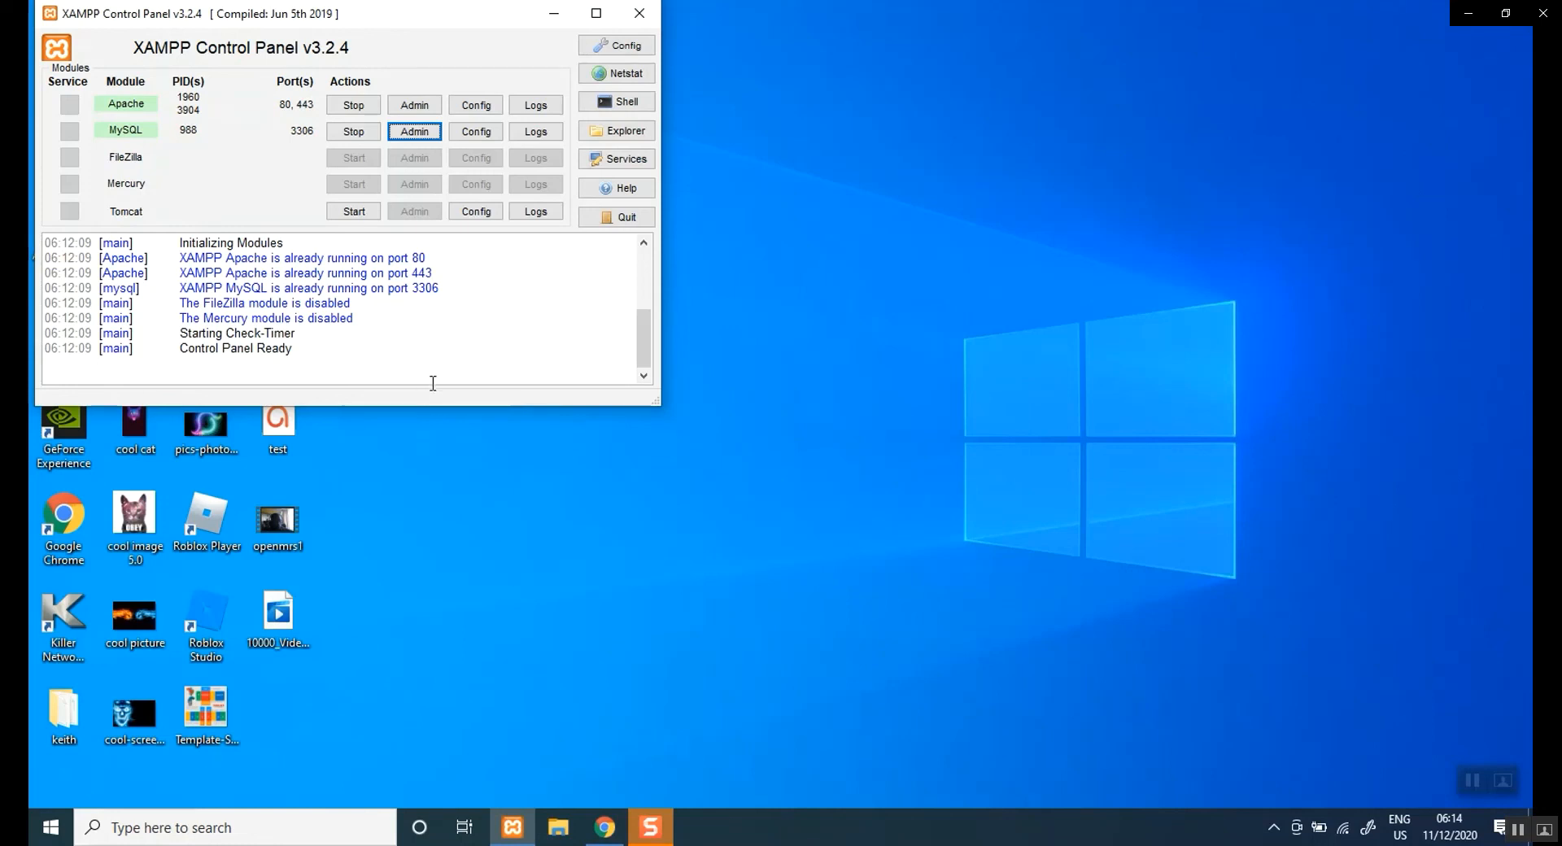
{"action": "mouse_move", "coordinate": [413, 321]}
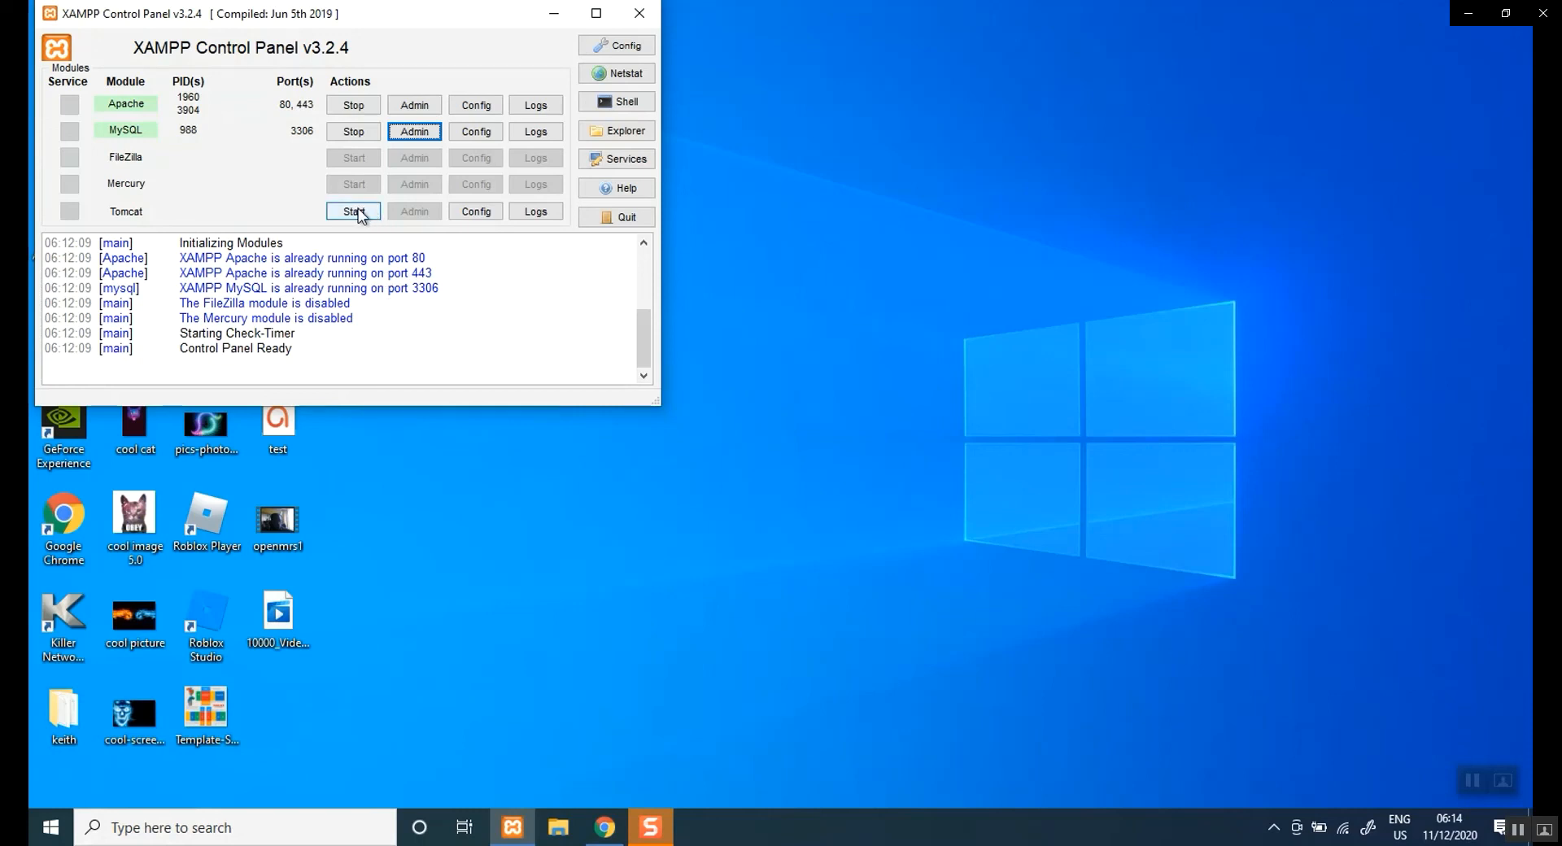
Start Tomcat so its console deploys OpenMRS and reports server startup in 11709 ms
{"action": "left_click", "coordinate": [353, 212]}
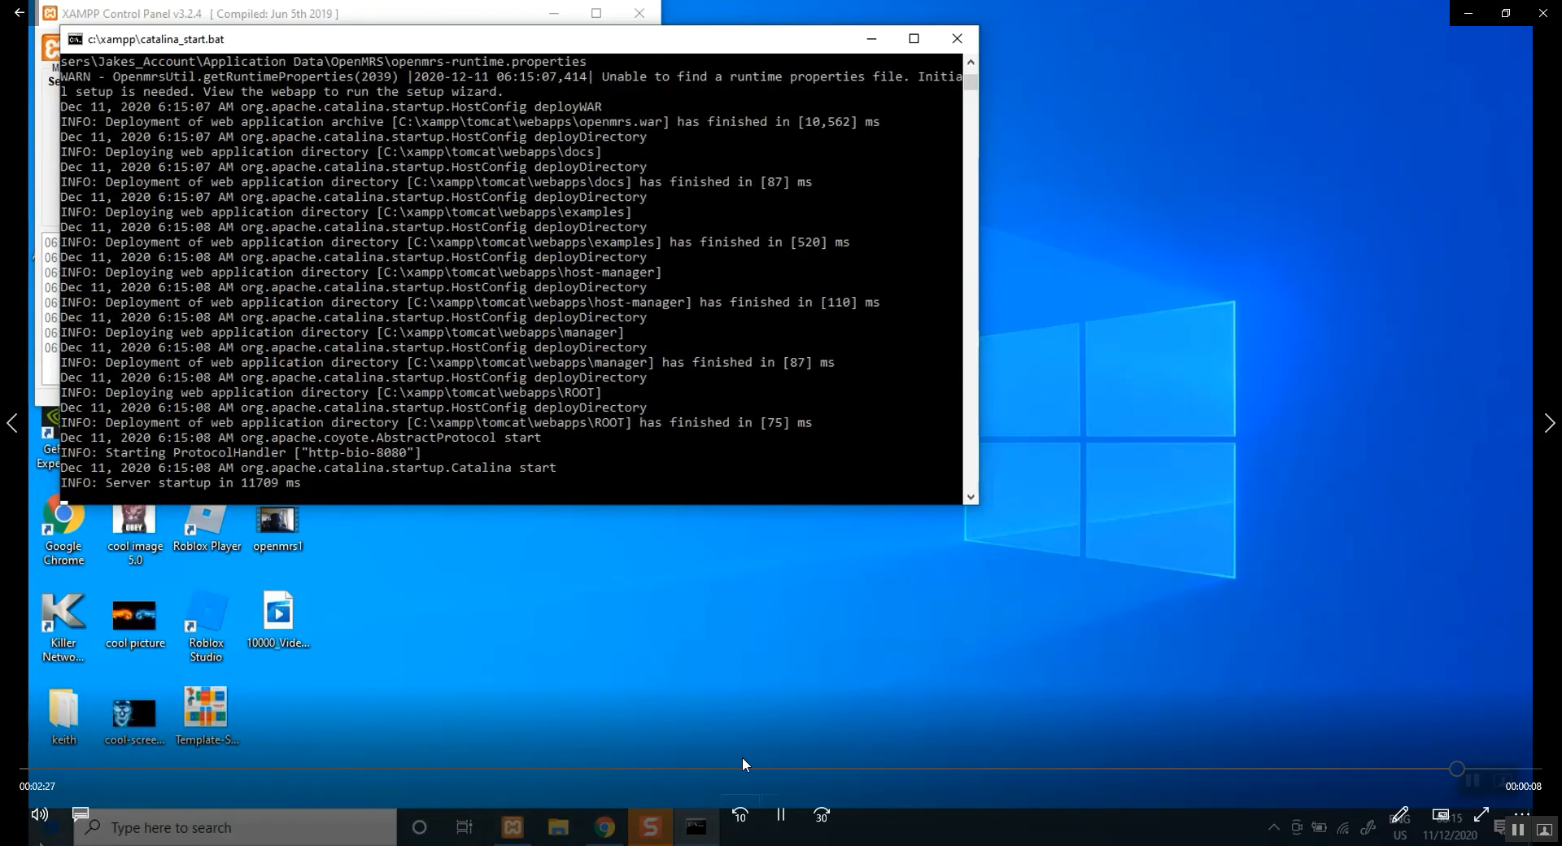
{"action": "mouse_move", "coordinate": [151, 498]}
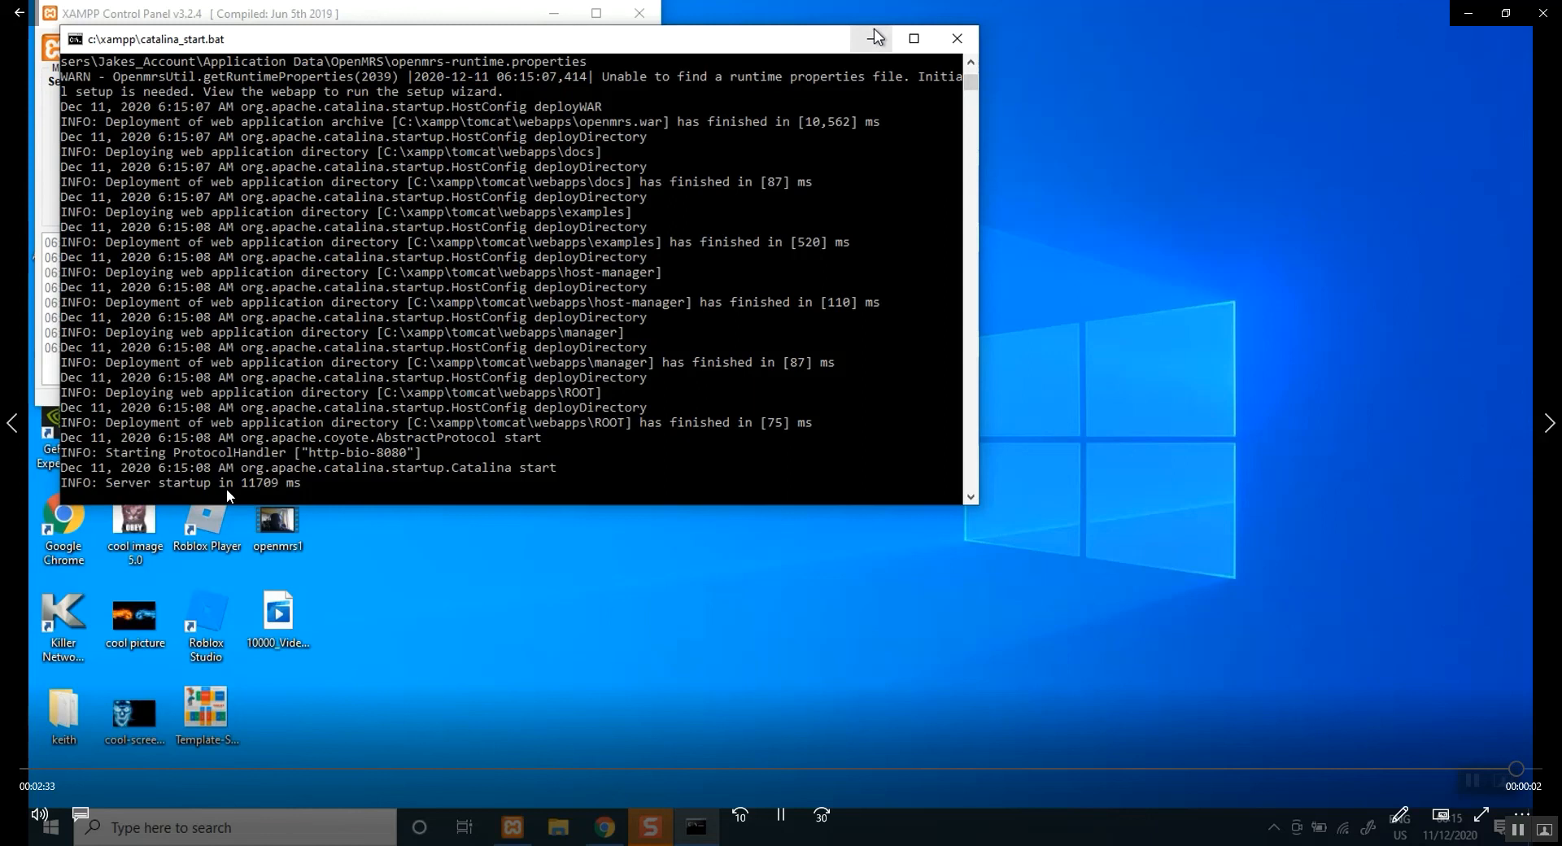
{"action": "mouse_move", "coordinate": [874, 38]}
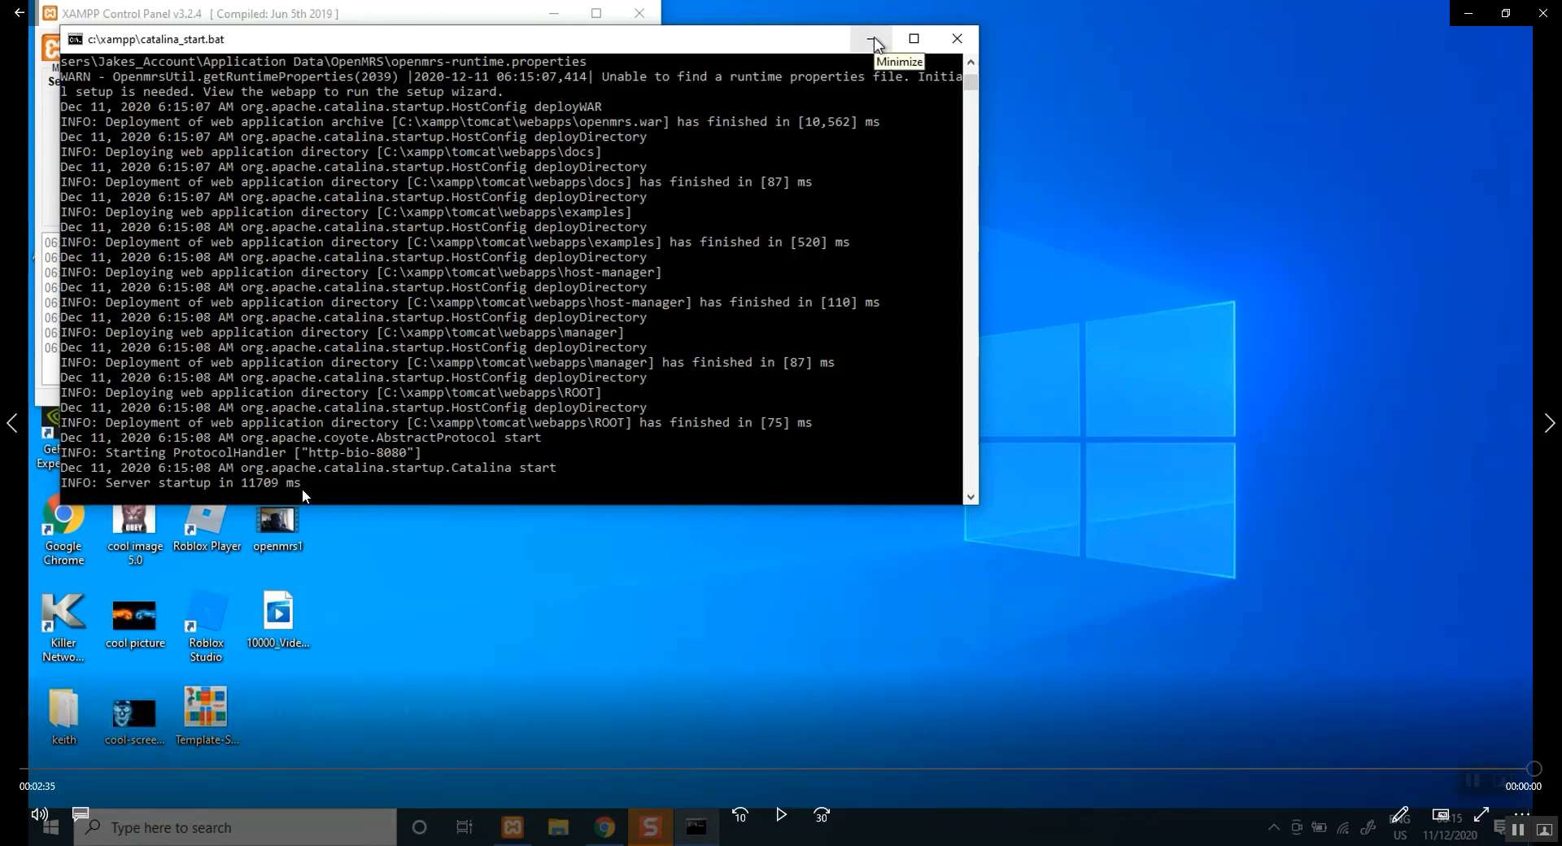